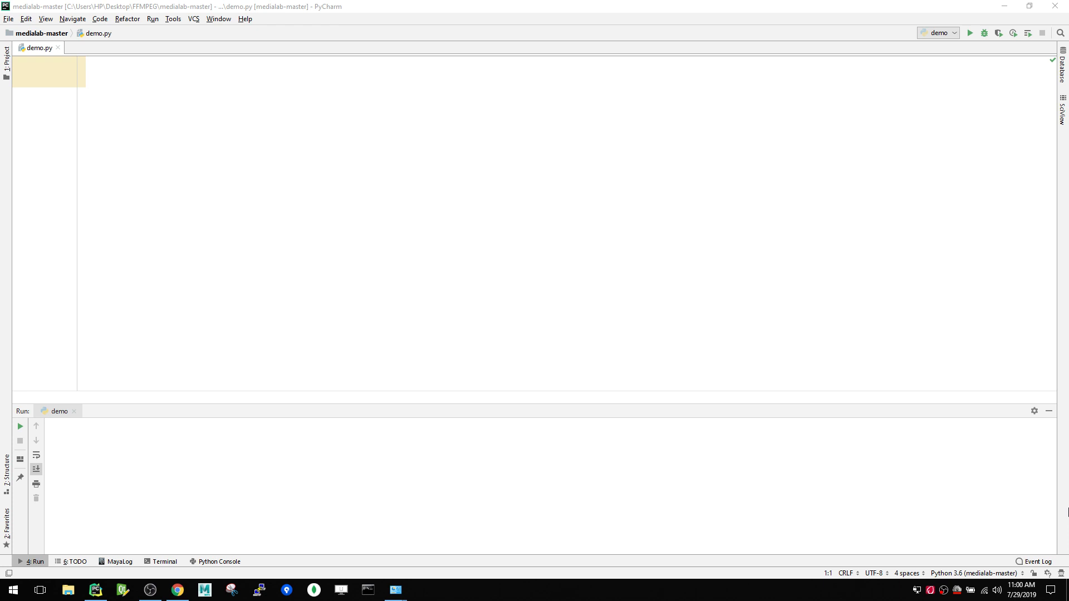
mouse_move(1044, 513)
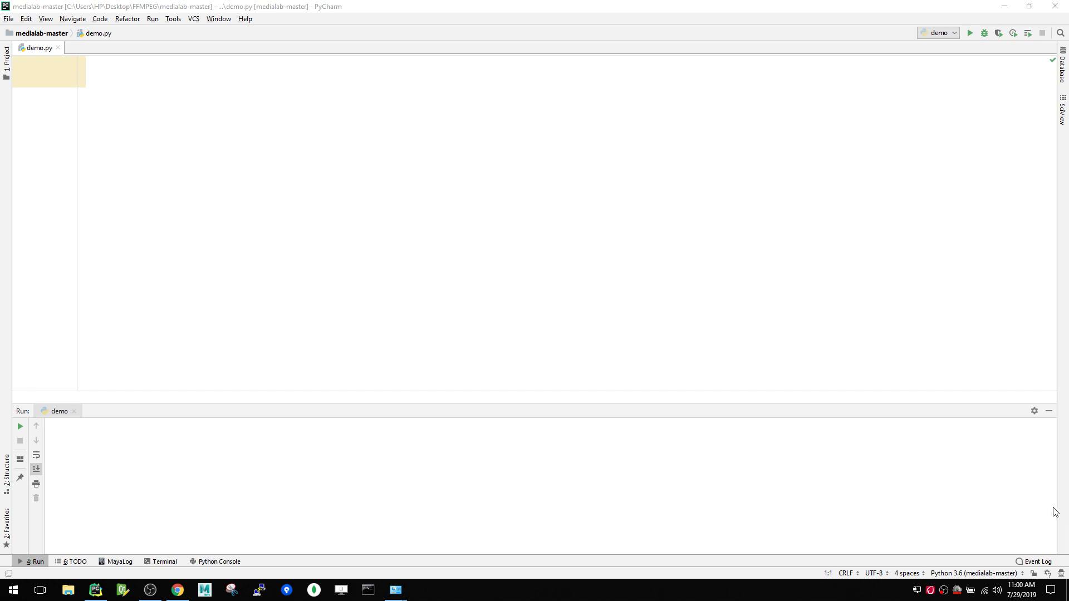
mouse_move(603, 311)
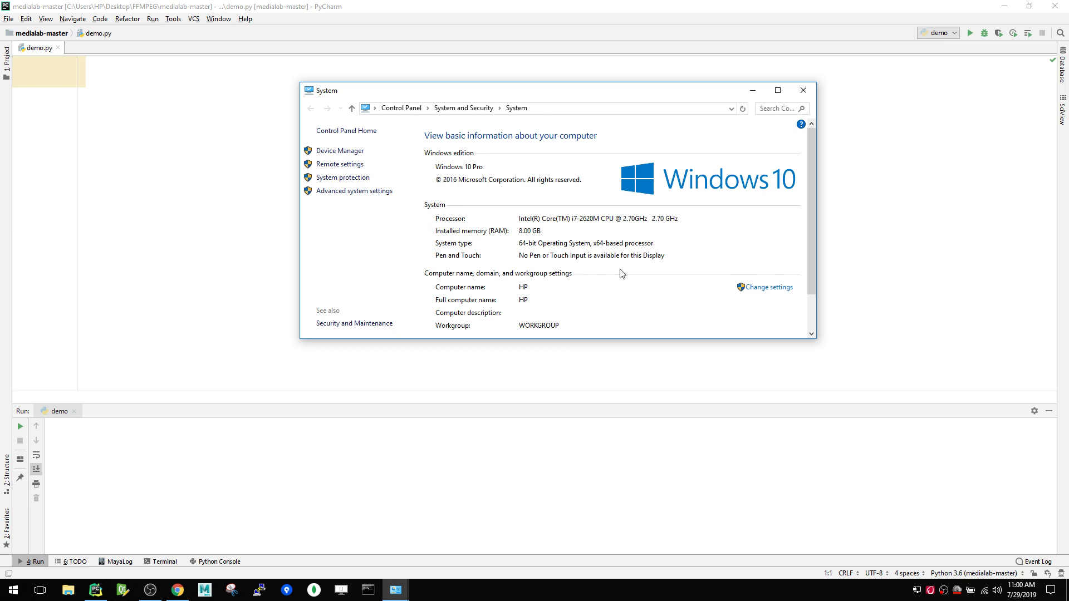
mouse_move(421, 95)
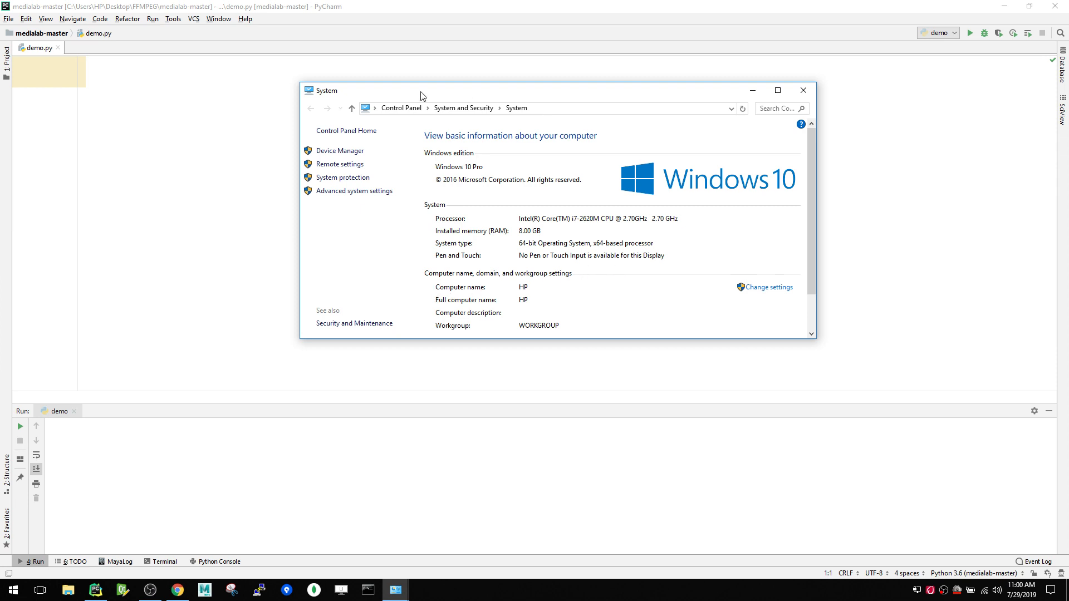
mouse_move(512, 144)
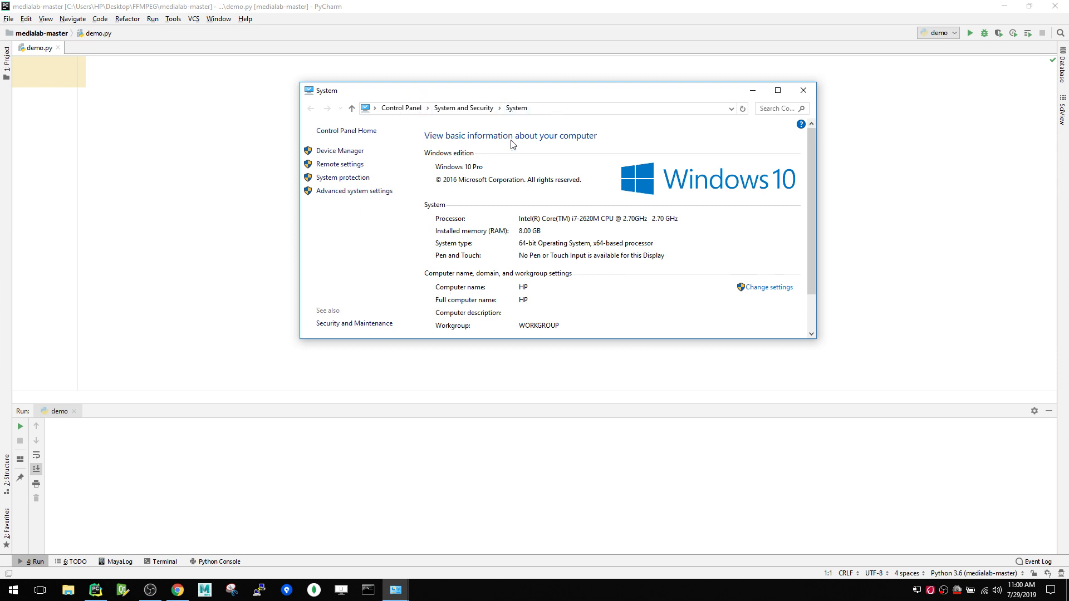
mouse_move(525, 293)
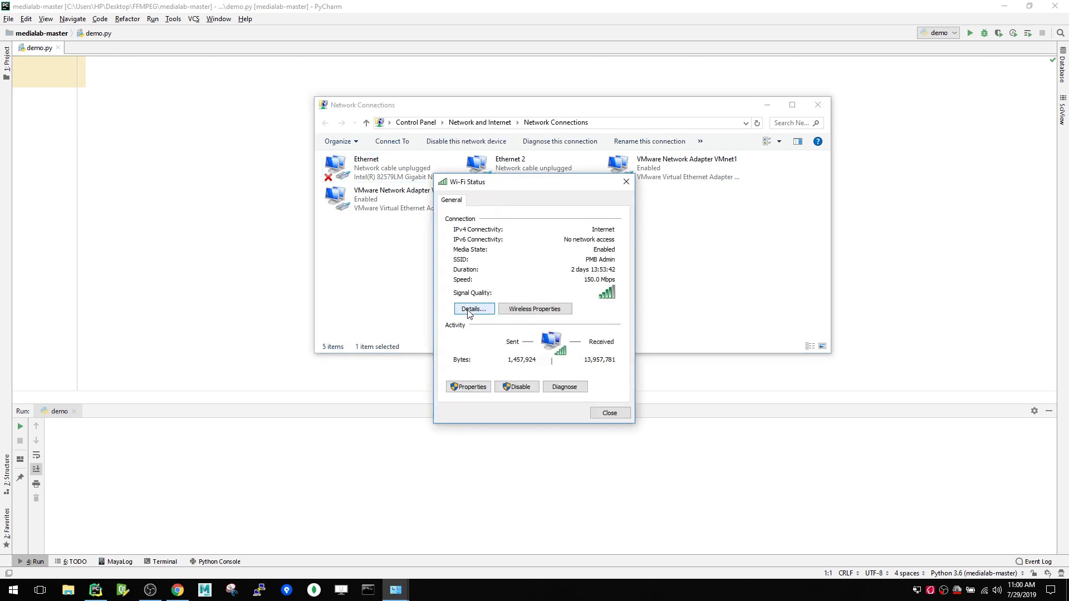
View the Wi-Fi connection details showing IPv4 192.168.0.188, then close both dialogs.
left_click(473, 308)
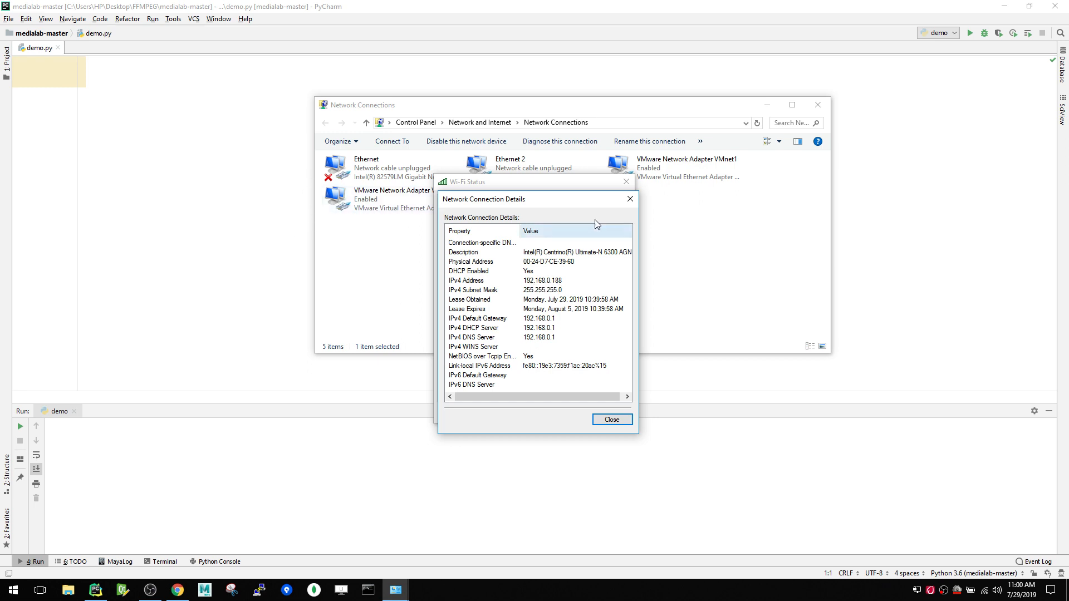
left_click(611, 419)
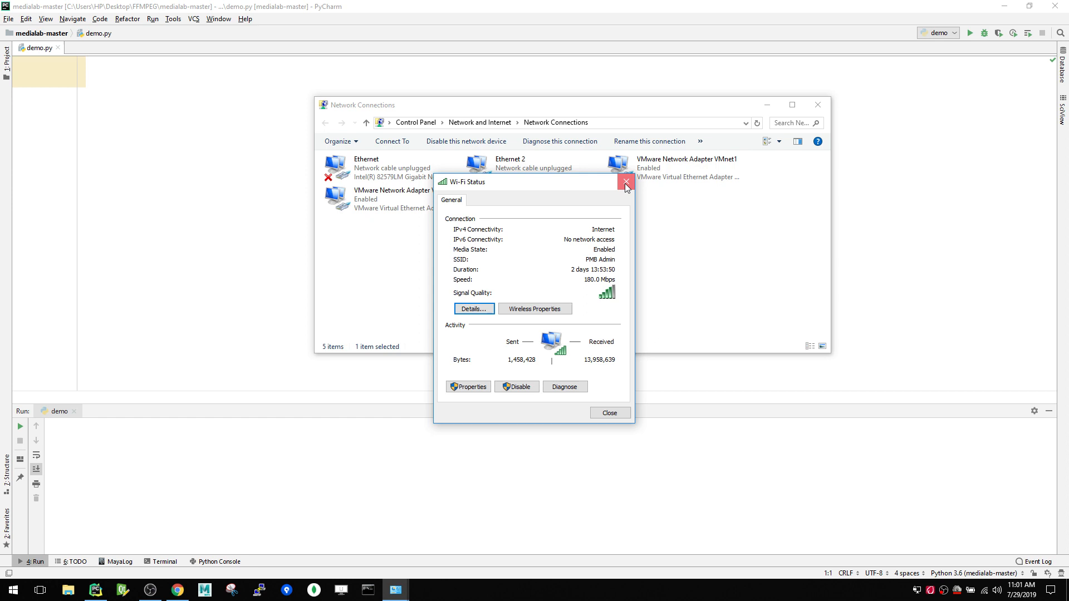
left_click(625, 182)
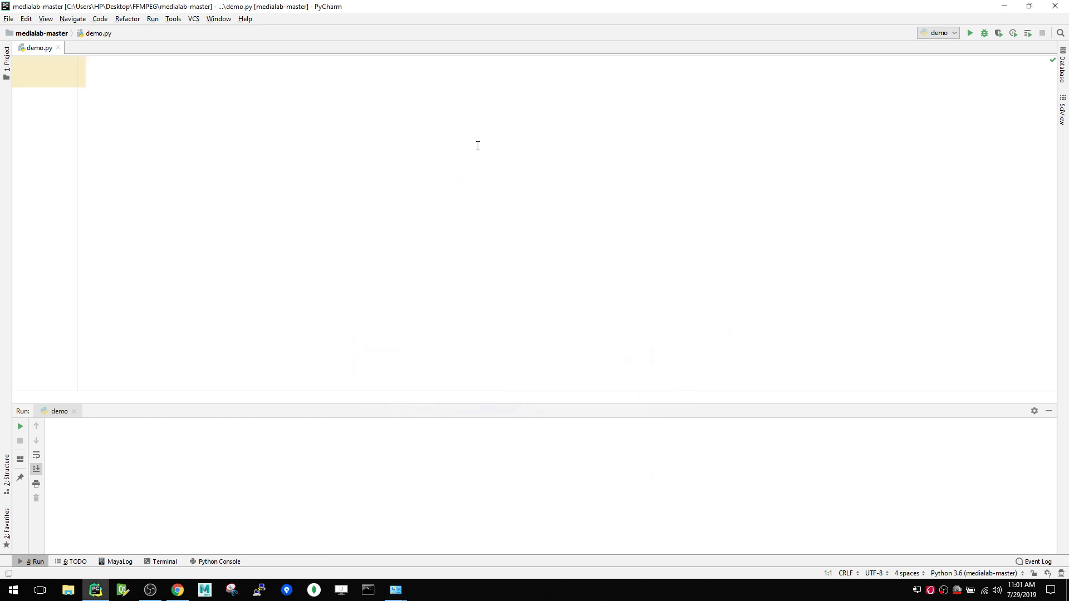
Add 'import socket' at the top of demo.py.
type("import")
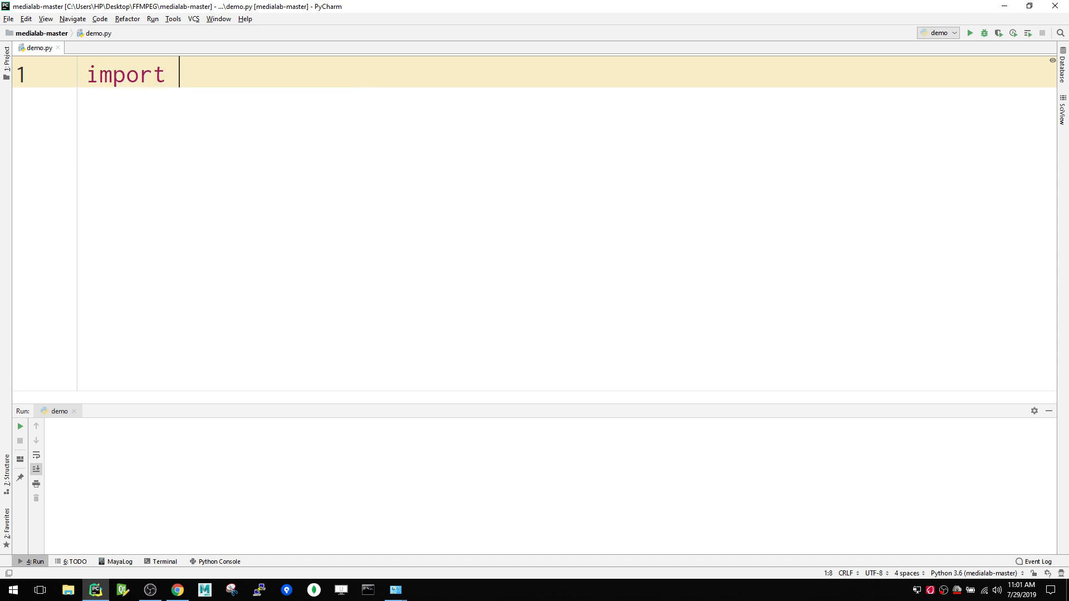
type("socket")
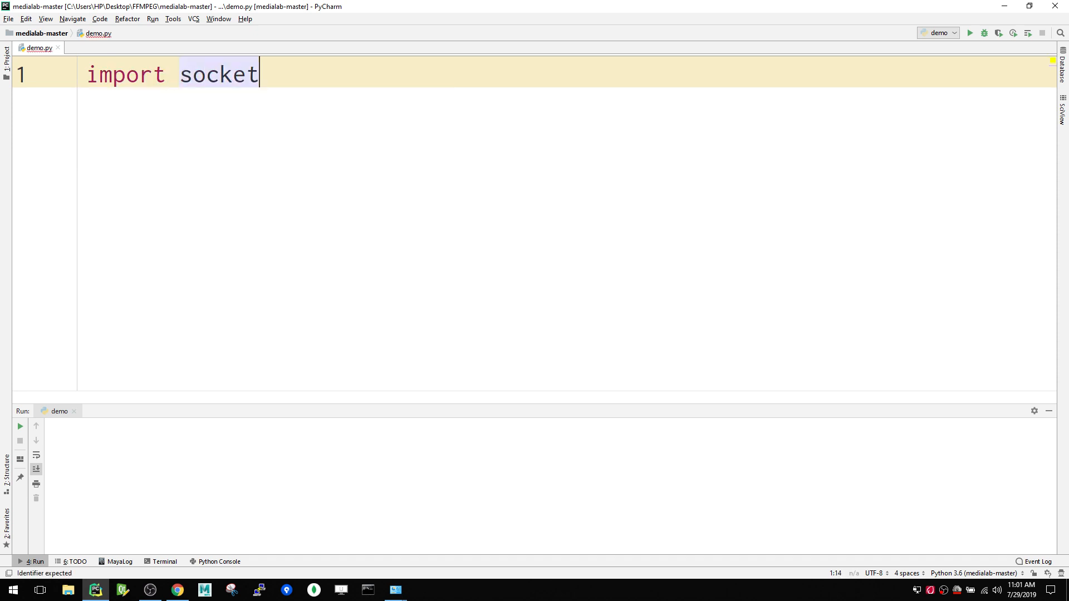
key("Enter")
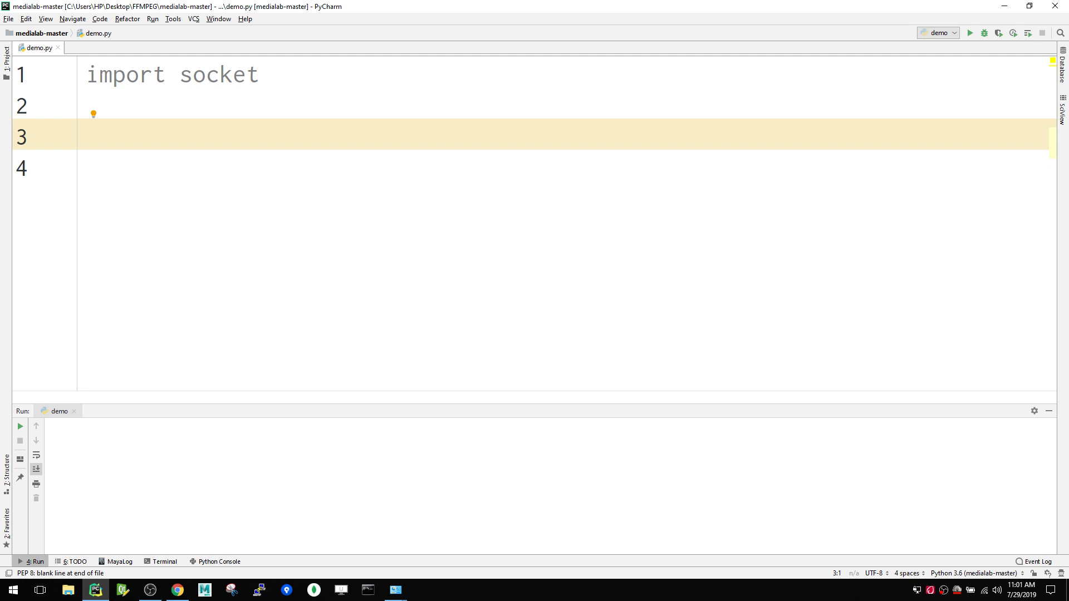
Assign hostname = socket.gethostname() on a new line.
type("host")
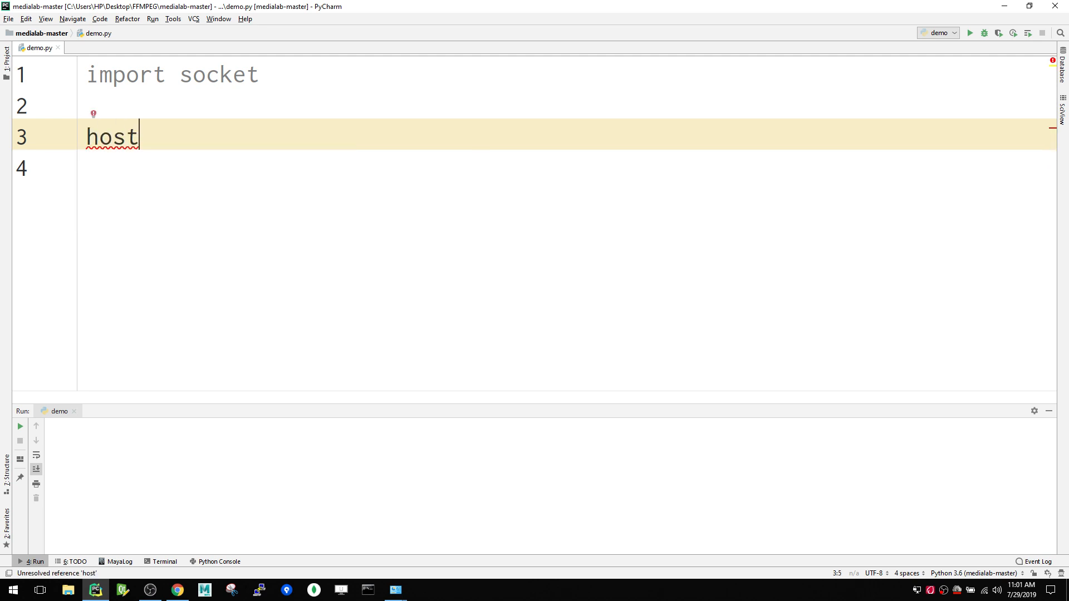
type("name")
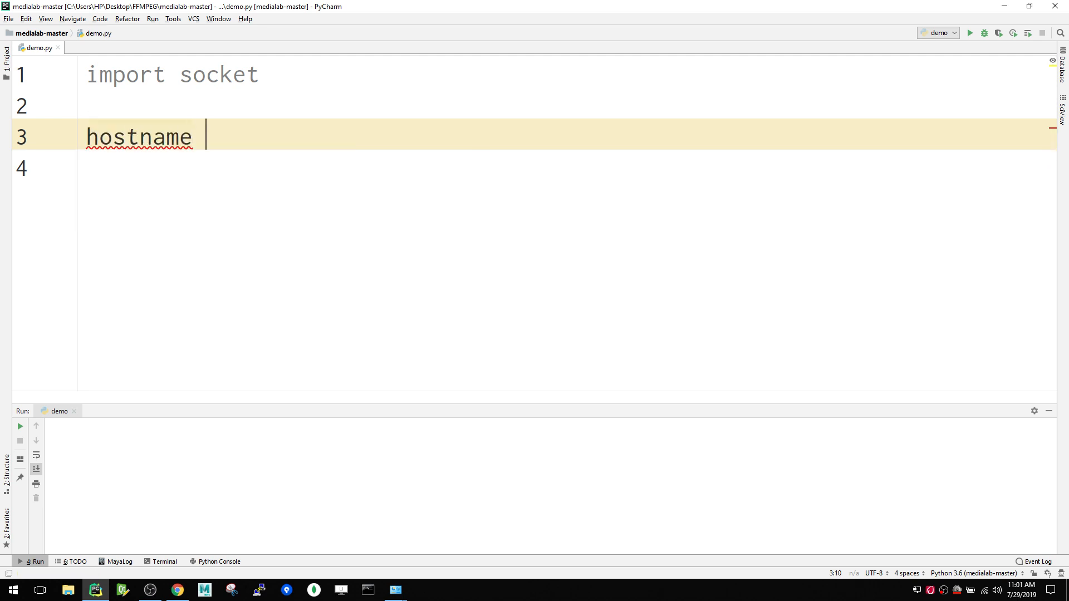
type("=")
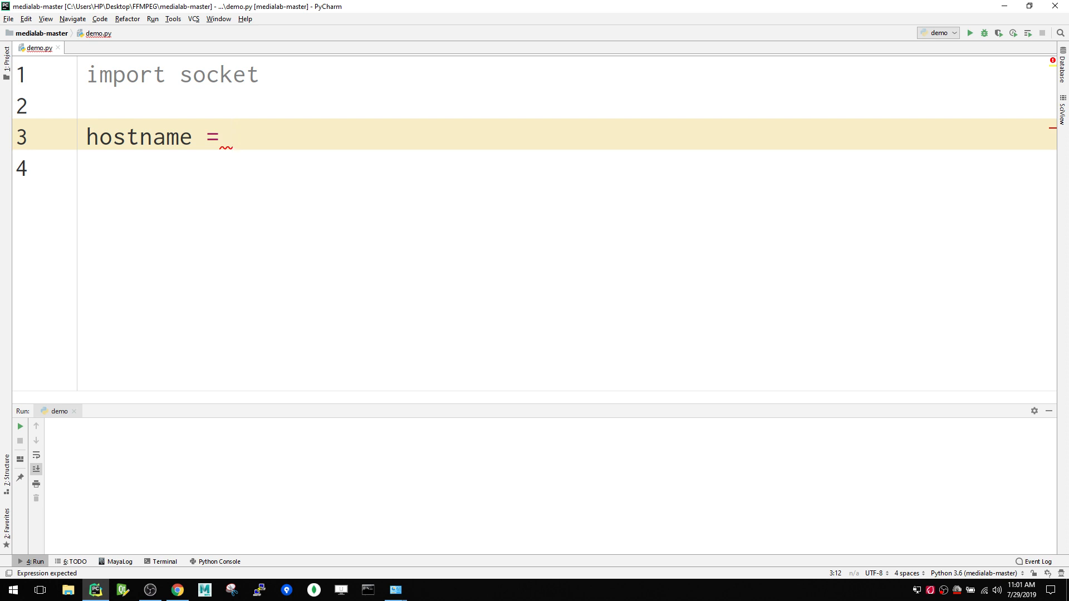
type("socket")
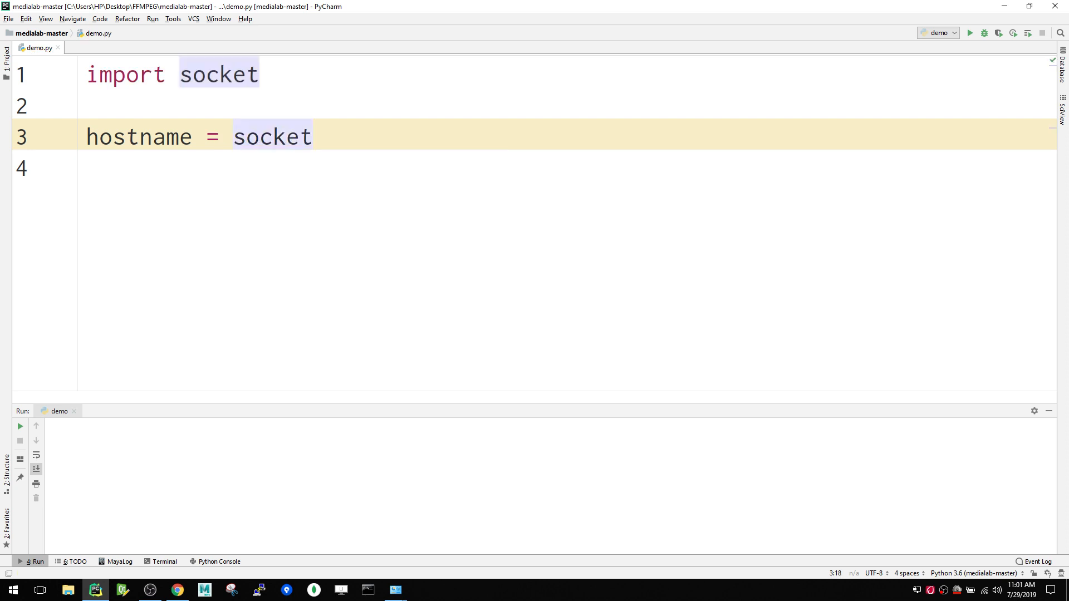
type(".gethostname(")
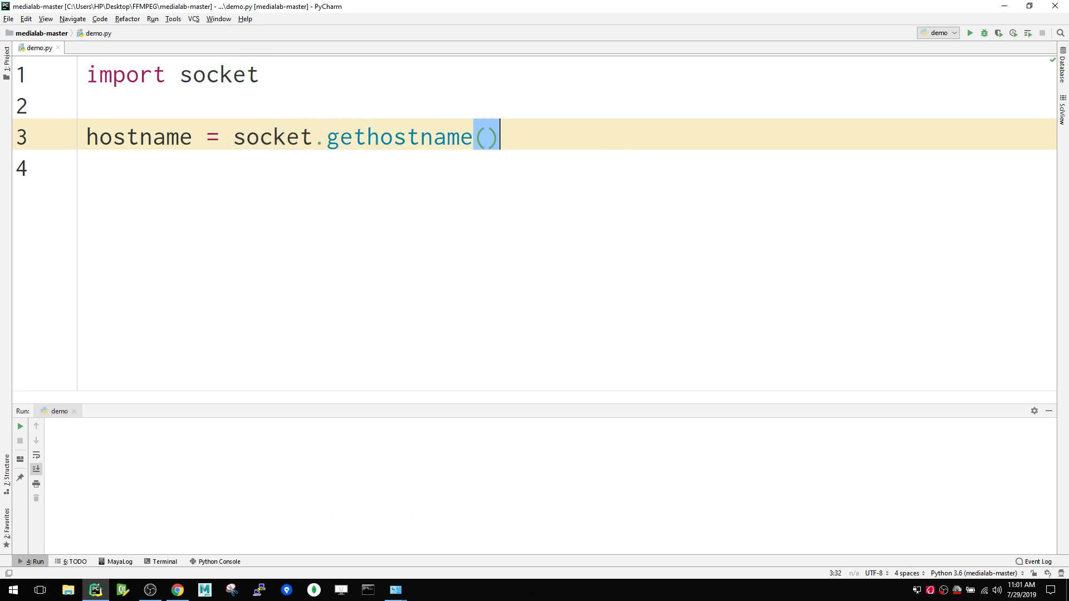
key("Enter")
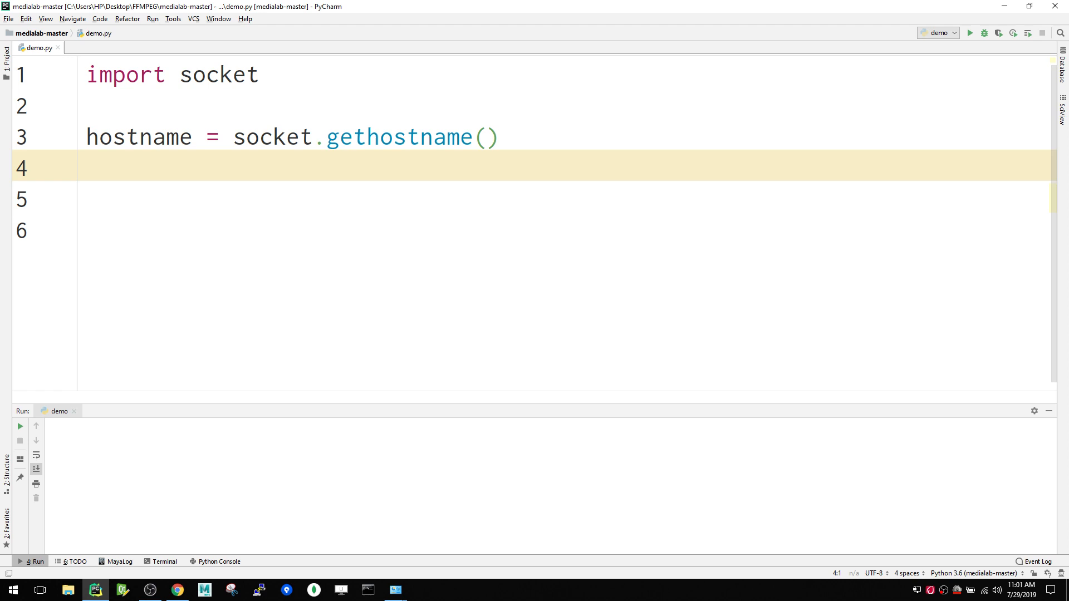
Add print(hostname) below the assignment.
type("print")
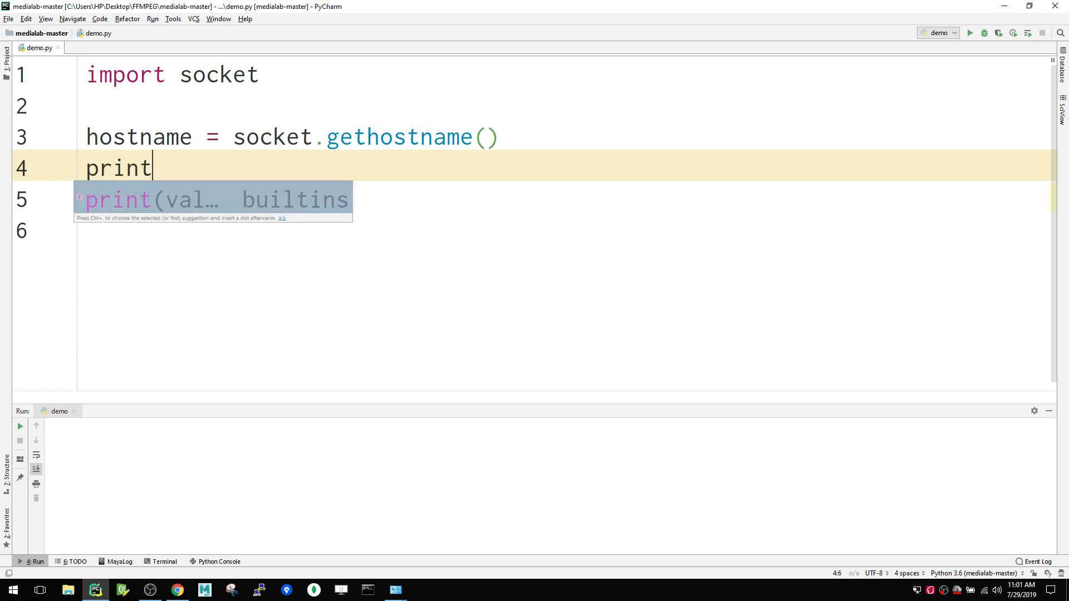
type("(ho")
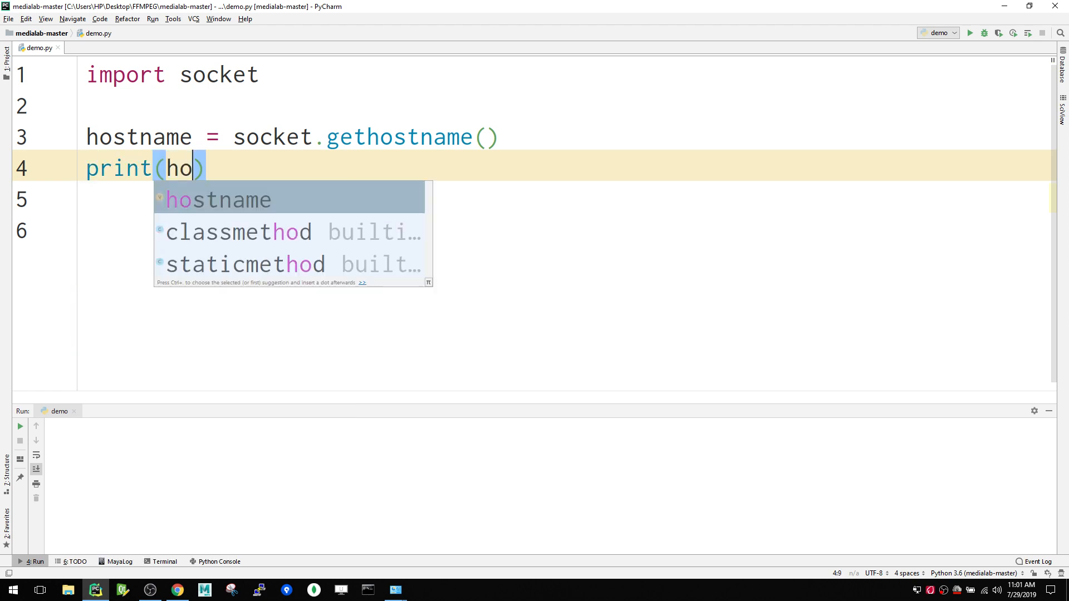
key("Enter")
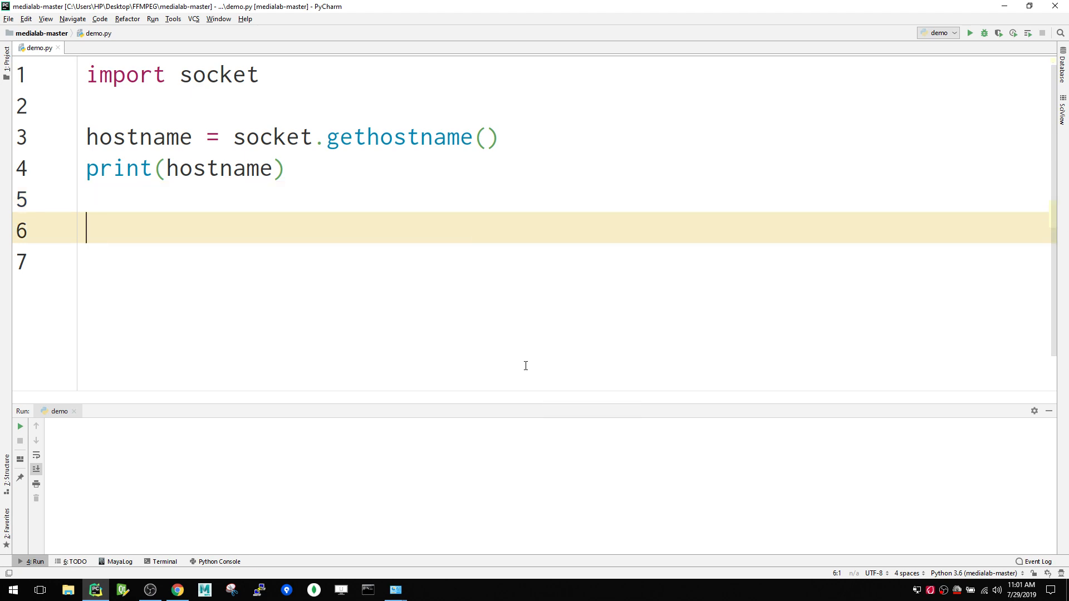
Run demo.py, which prints the computer name HP.
left_click(970, 33)
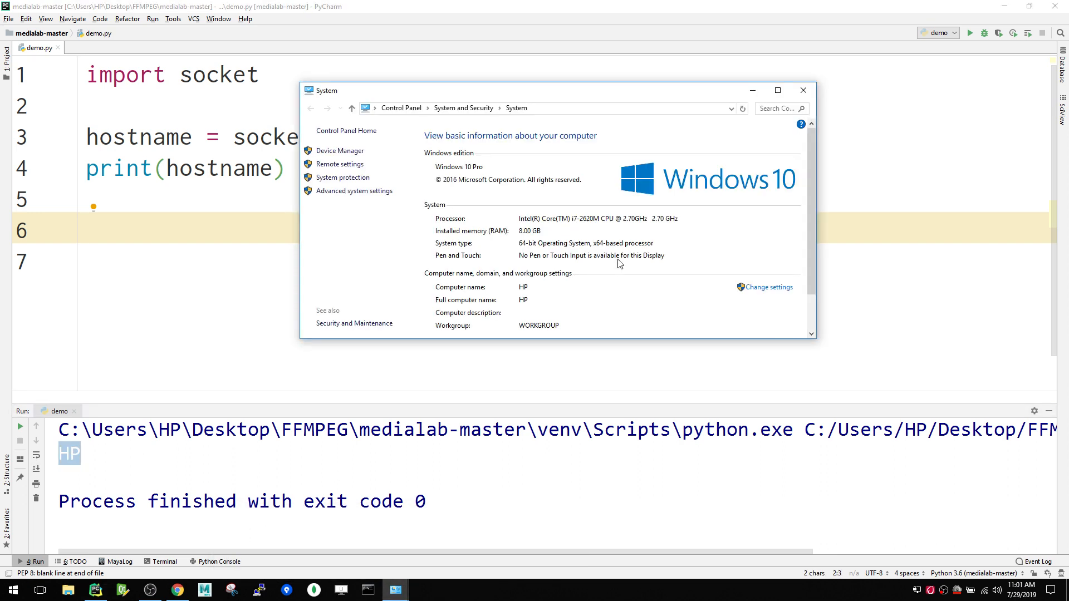
mouse_move(86, 449)
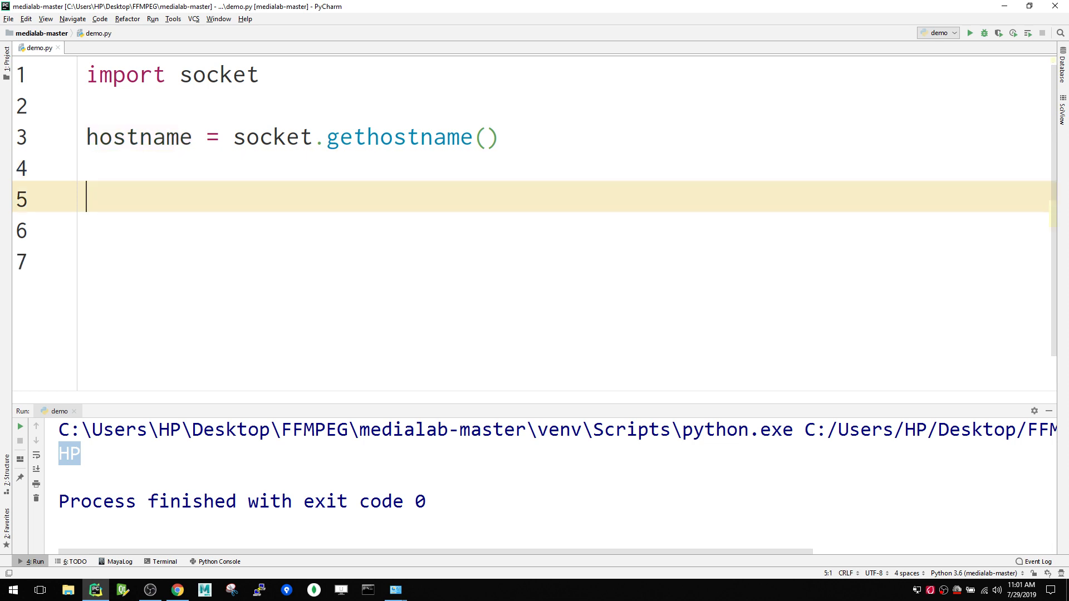
Start line 5 as ip = socket.gethostbyname using autocomplete.
type("ip =")
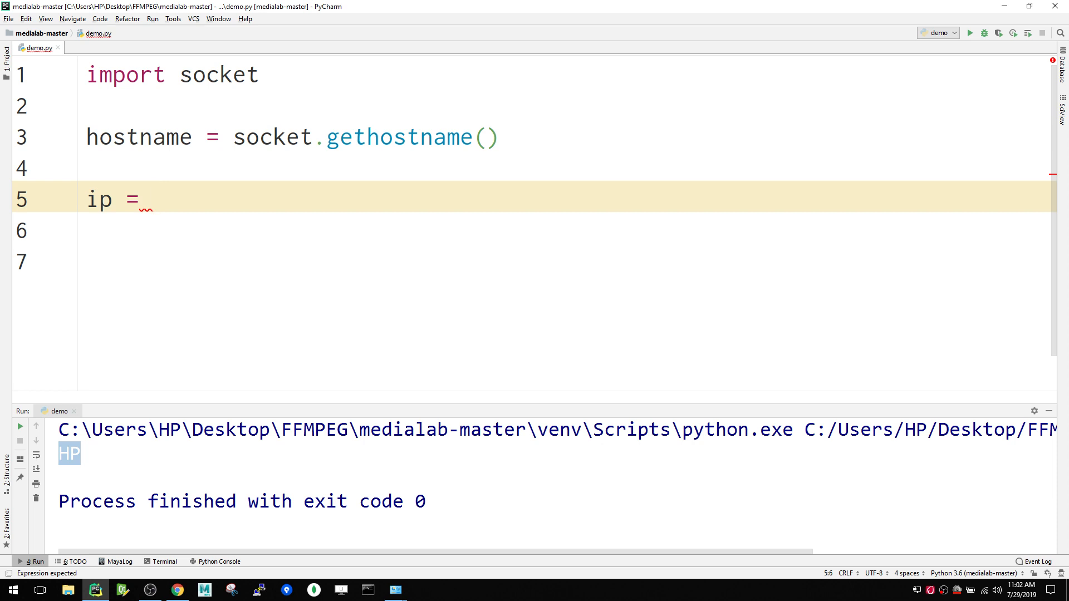
type("socket")
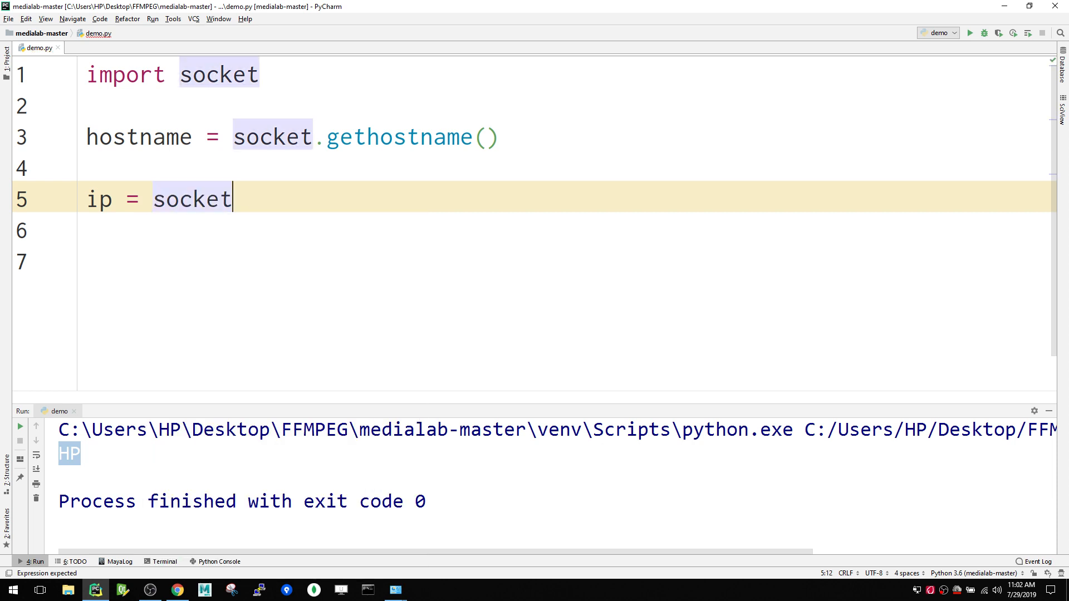
type(".get")
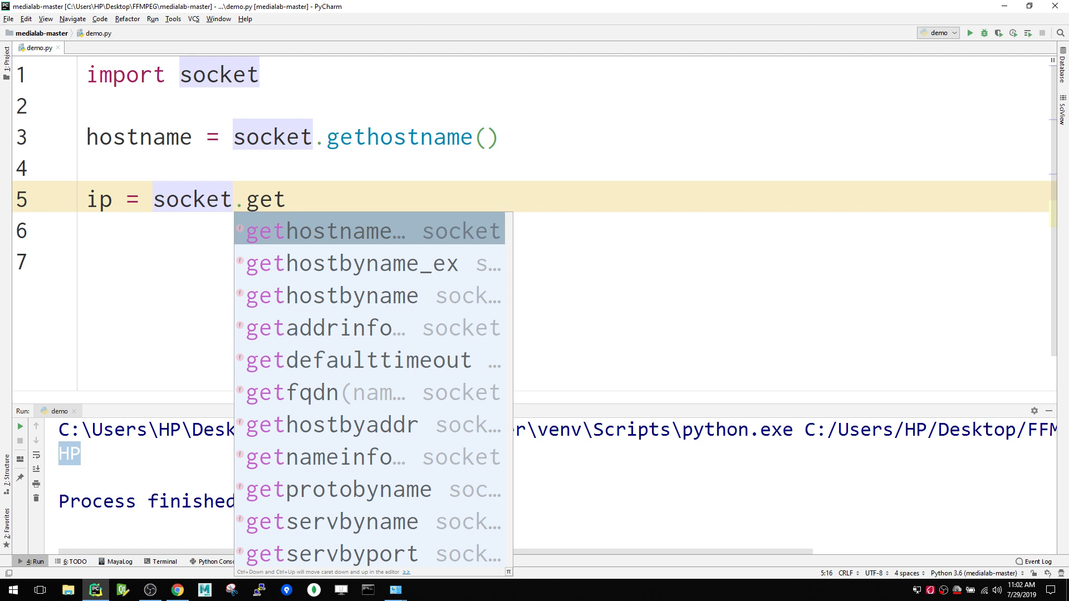
left_click(331, 296)
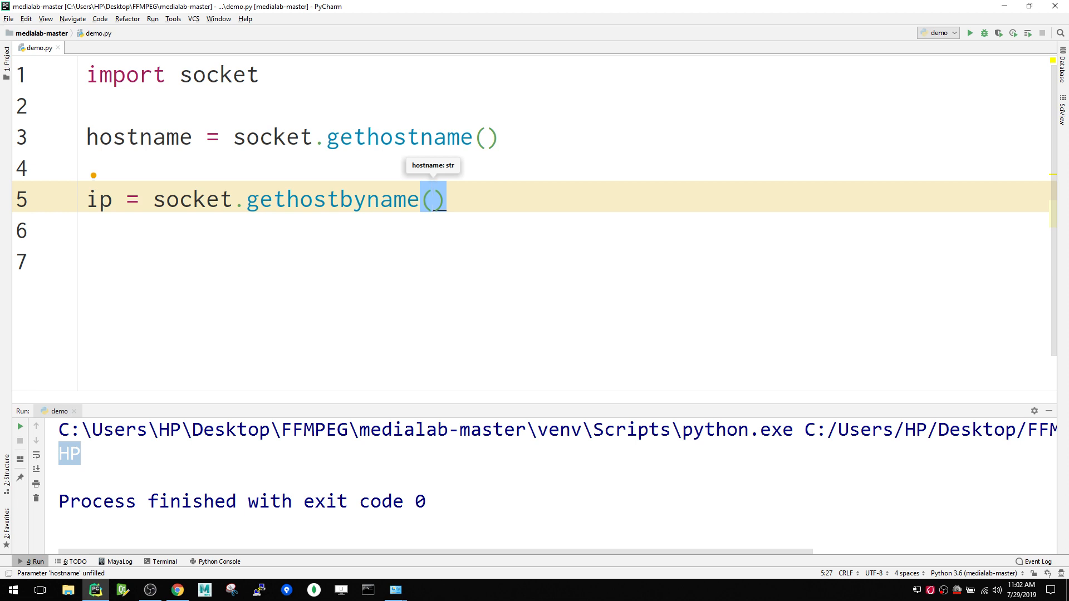
Pass hostname as the gethostbyname argument.
type("hostname")
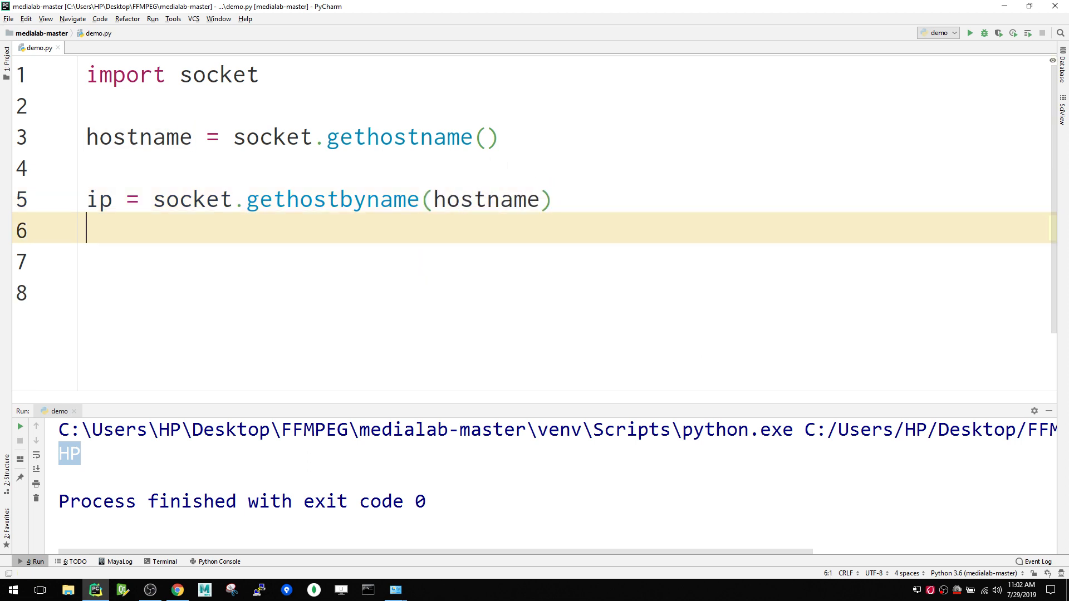
type("print(ip")
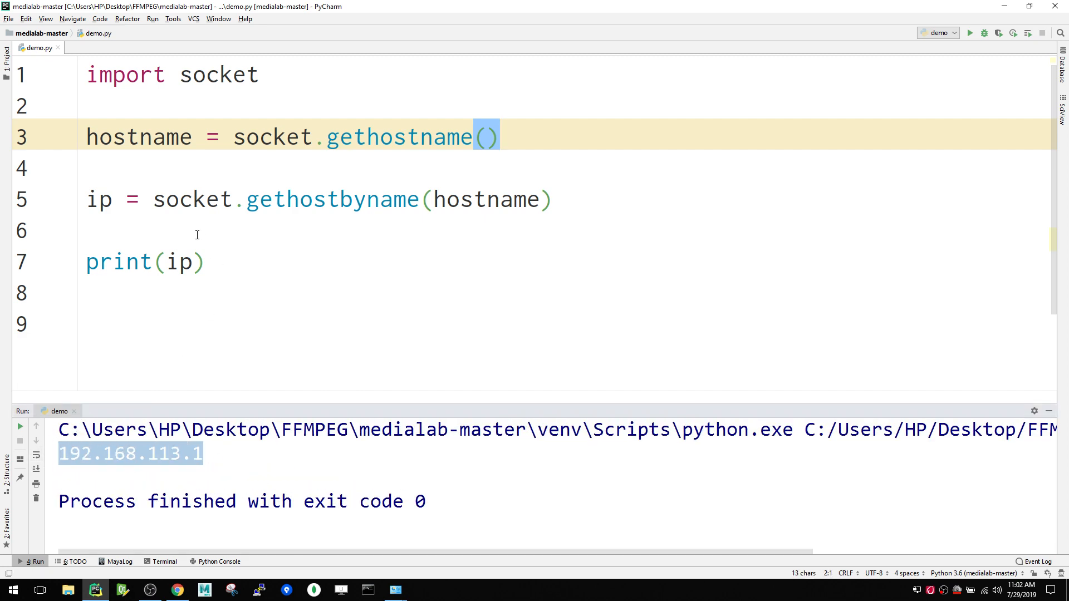
mouse_move(207, 220)
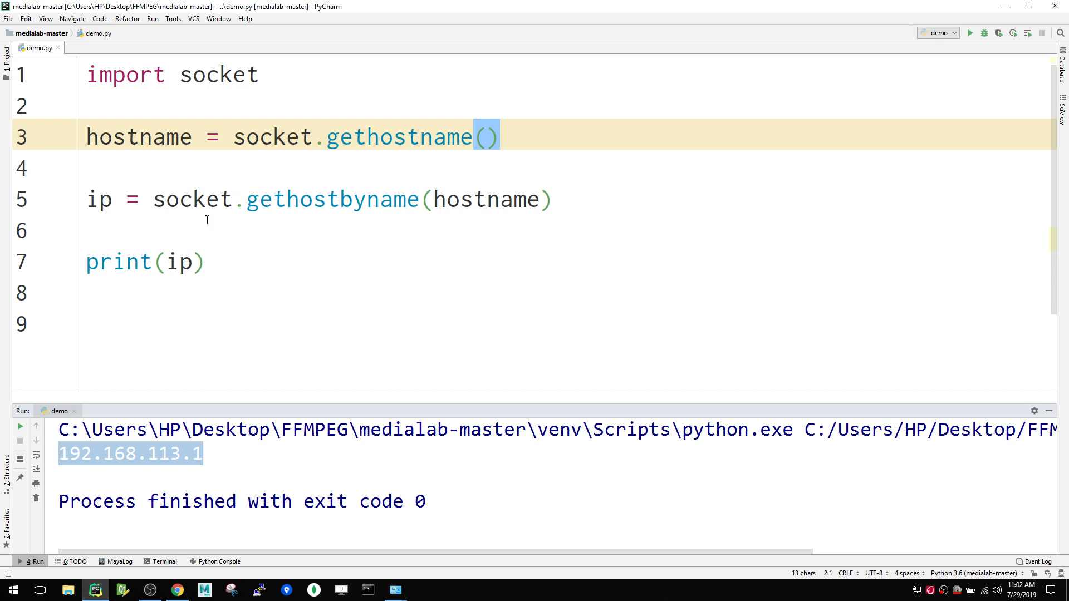
Return the cursor to blank line 6 in demo.py.
left_click(216, 230)
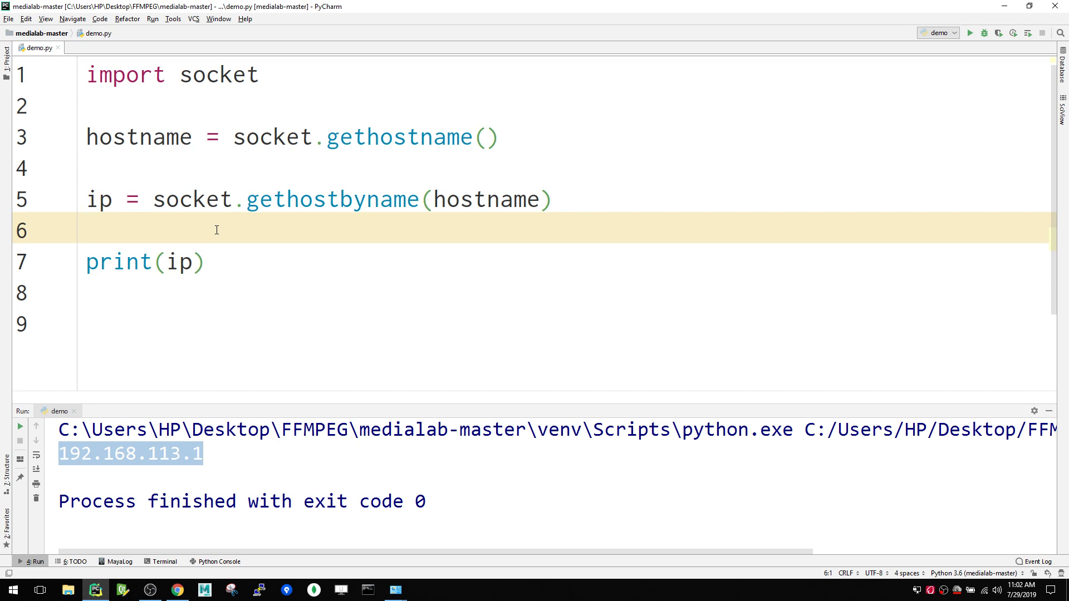
mouse_move(393, 590)
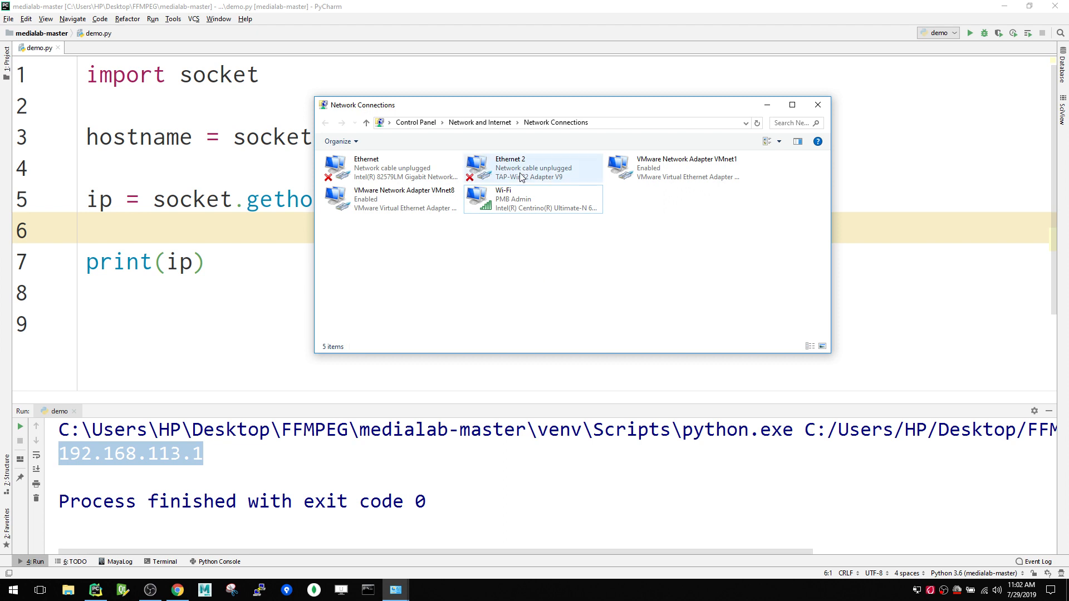
Reopen Wi-Fi status and details to compare IPv4 192.168.0.188, then close details.
double_click(503, 199)
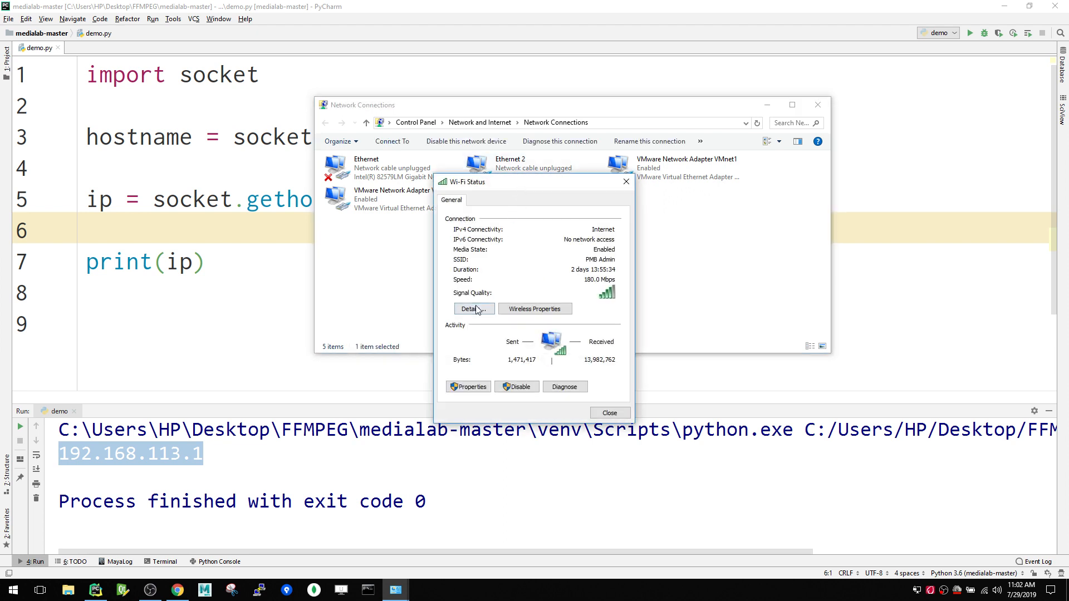
left_click(471, 309)
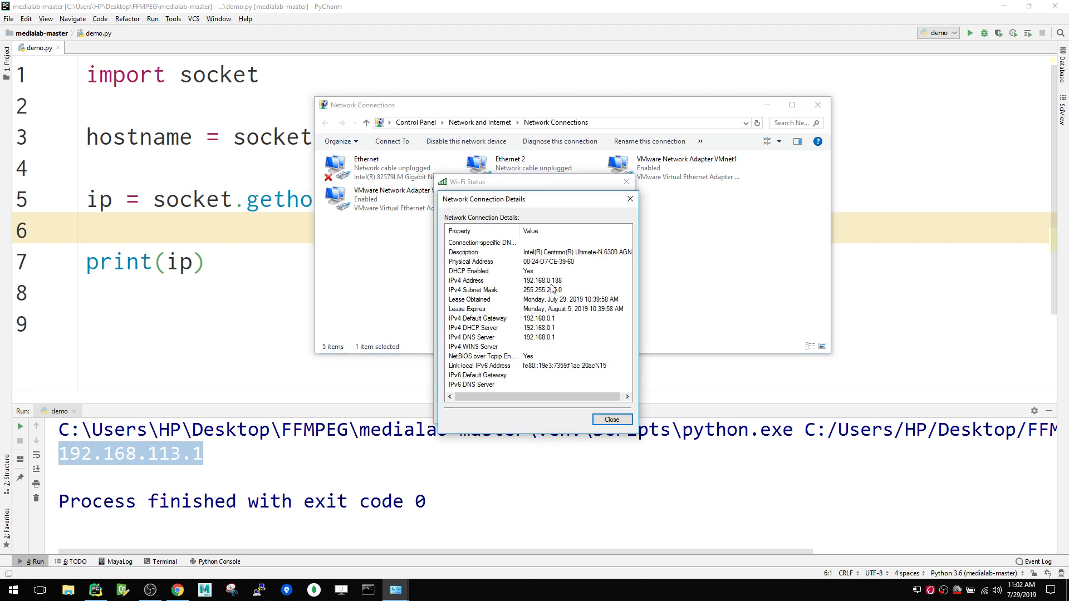
mouse_move(147, 451)
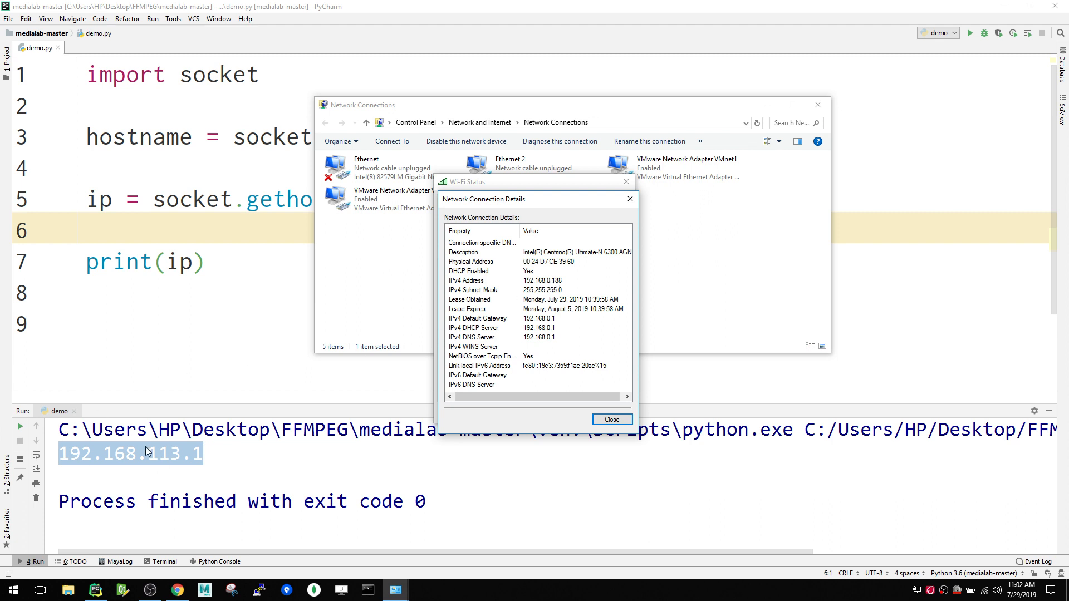
mouse_move(527, 276)
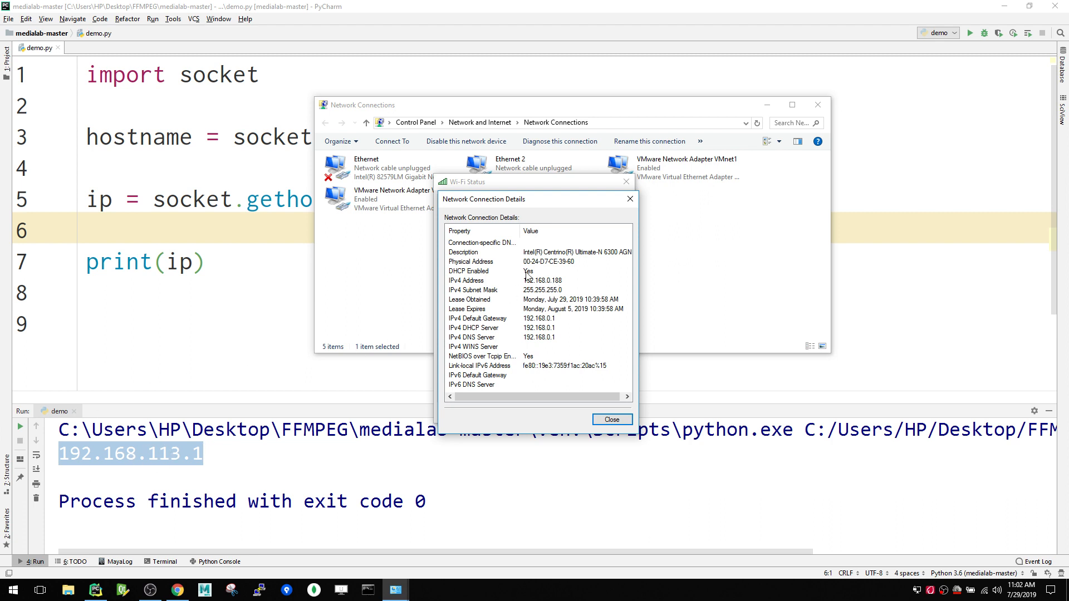
mouse_move(544, 283)
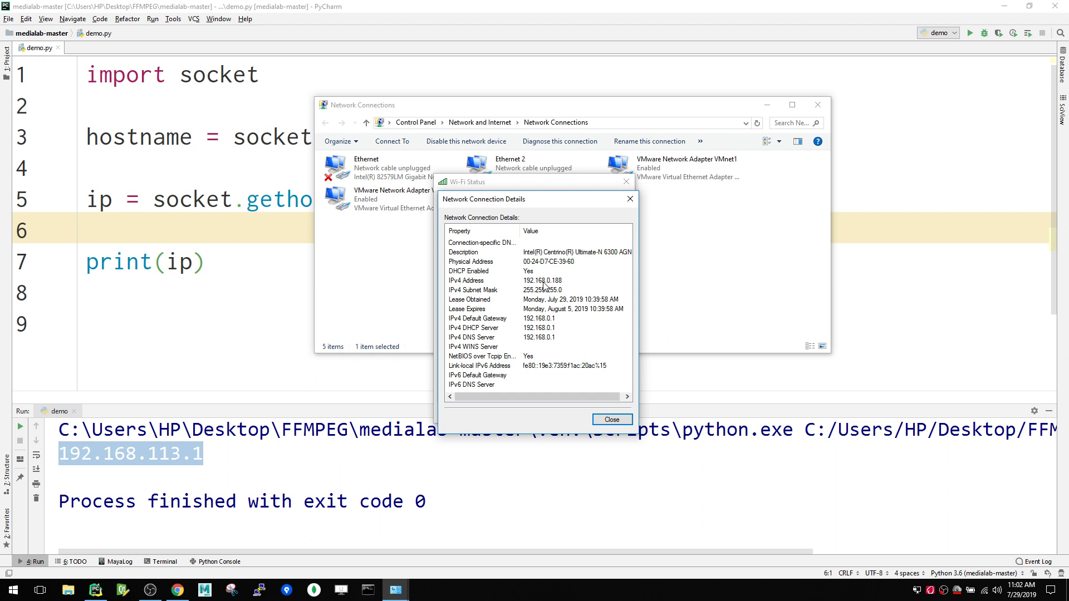
mouse_move(512, 298)
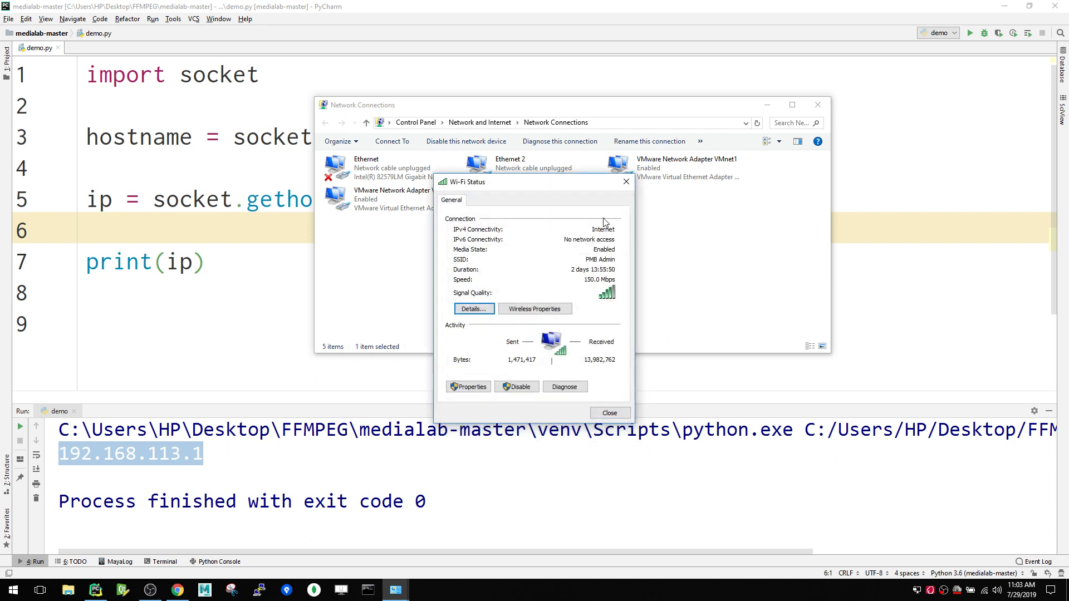
left_click(609, 413)
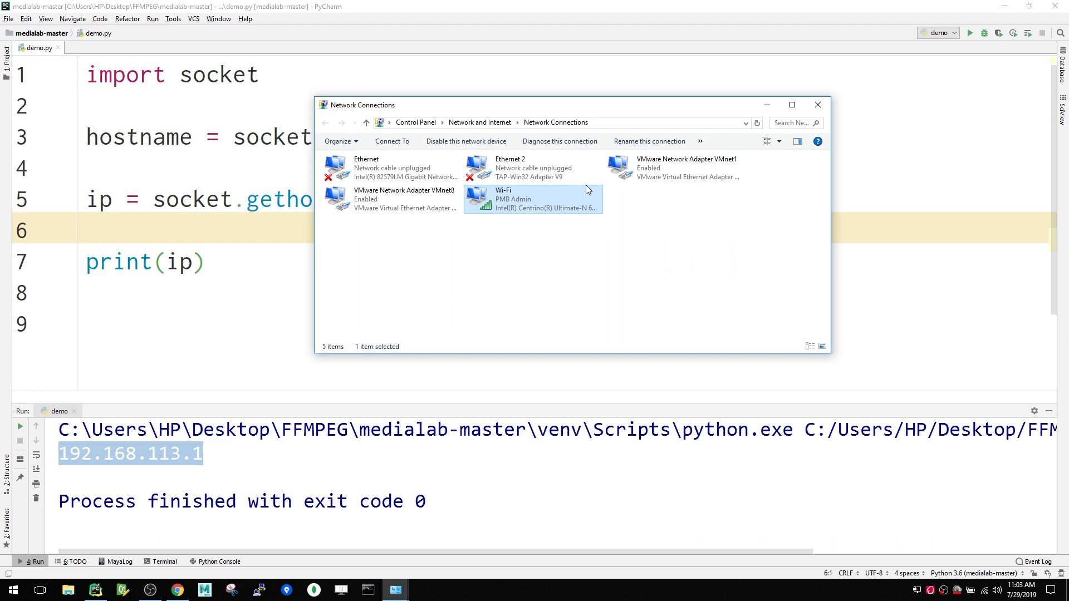
mouse_move(446, 223)
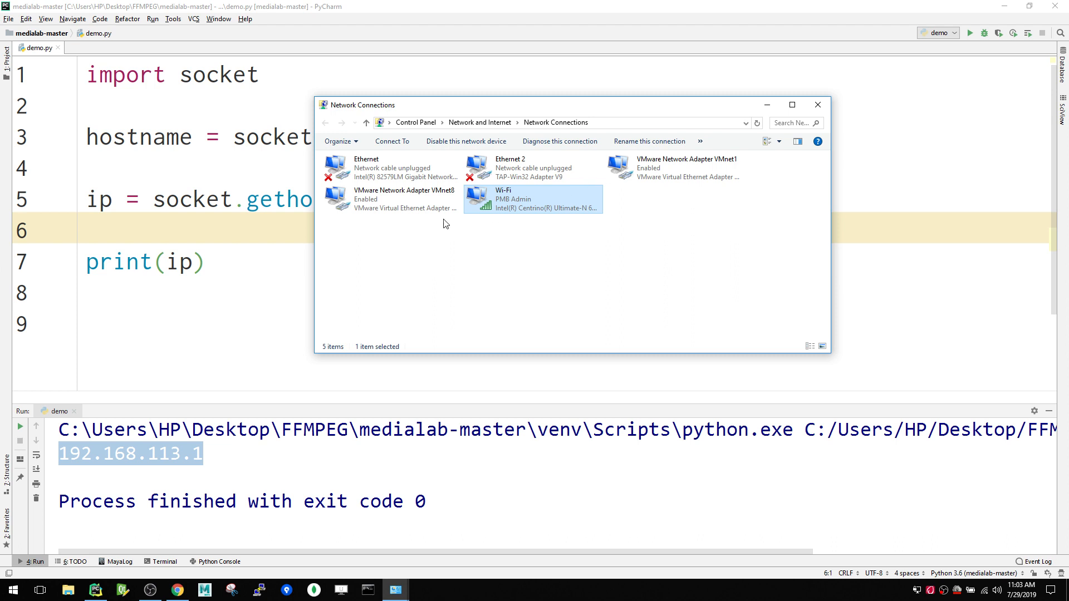
mouse_move(415, 203)
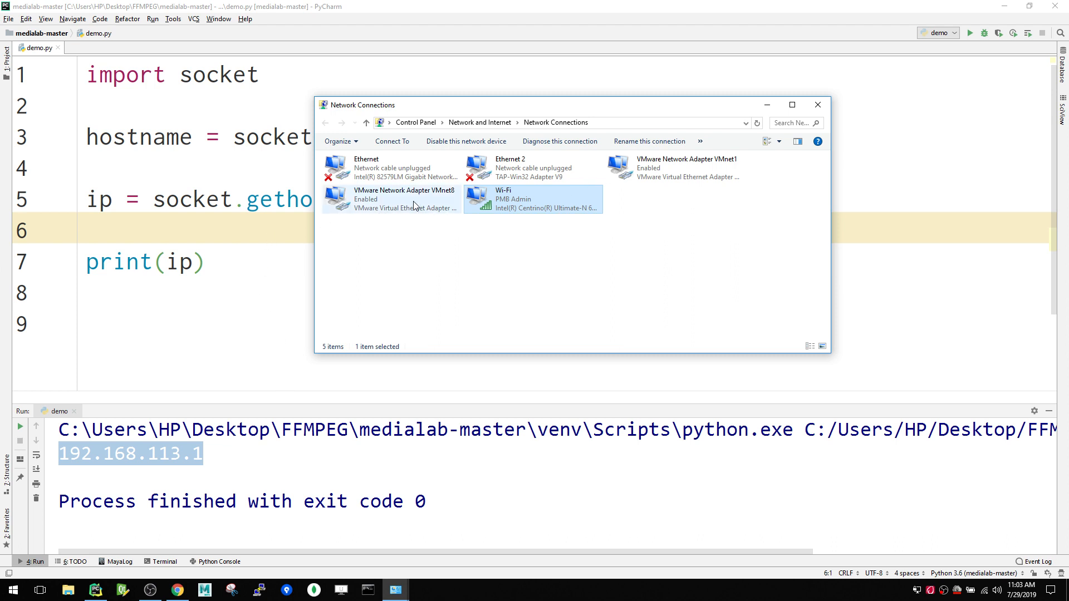
Check VMnet8's details confirming IPv4 192.168.113.1, then close its windows.
double_click(392, 198)
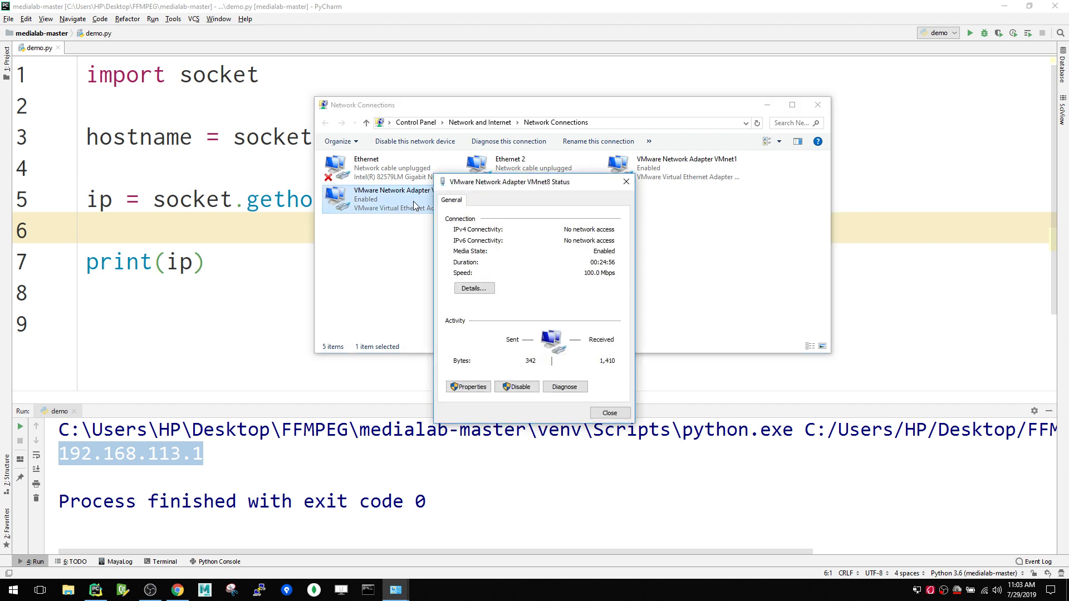
left_click(473, 288)
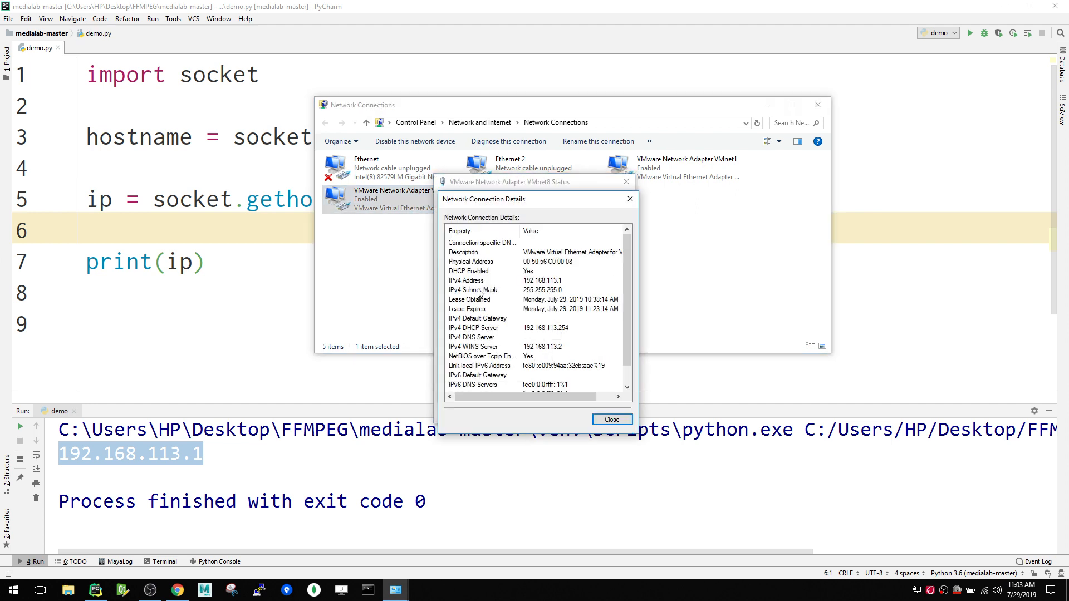
mouse_move(546, 289)
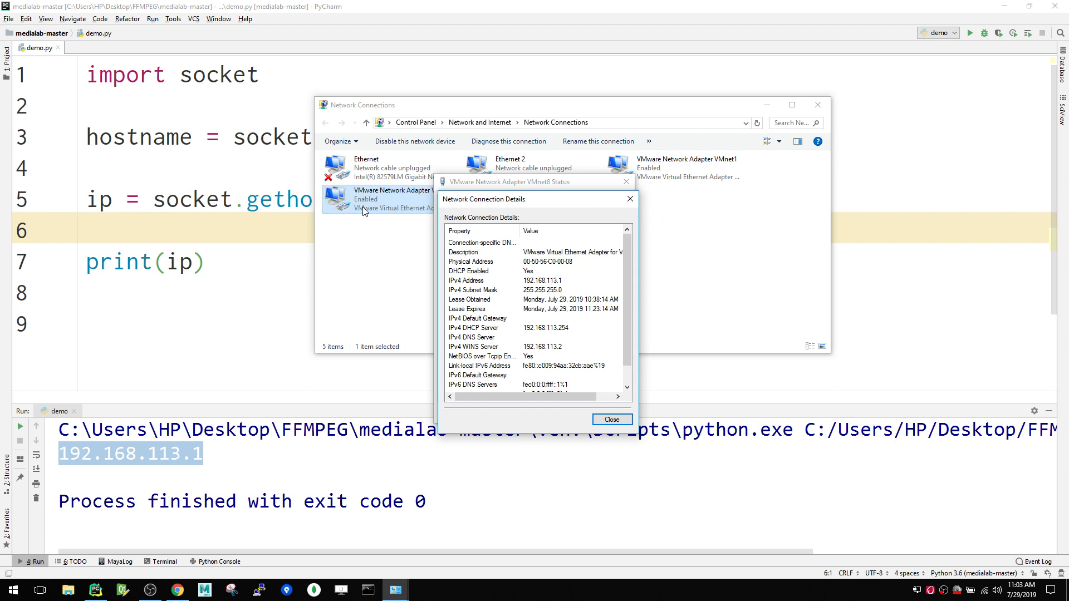
mouse_move(430, 215)
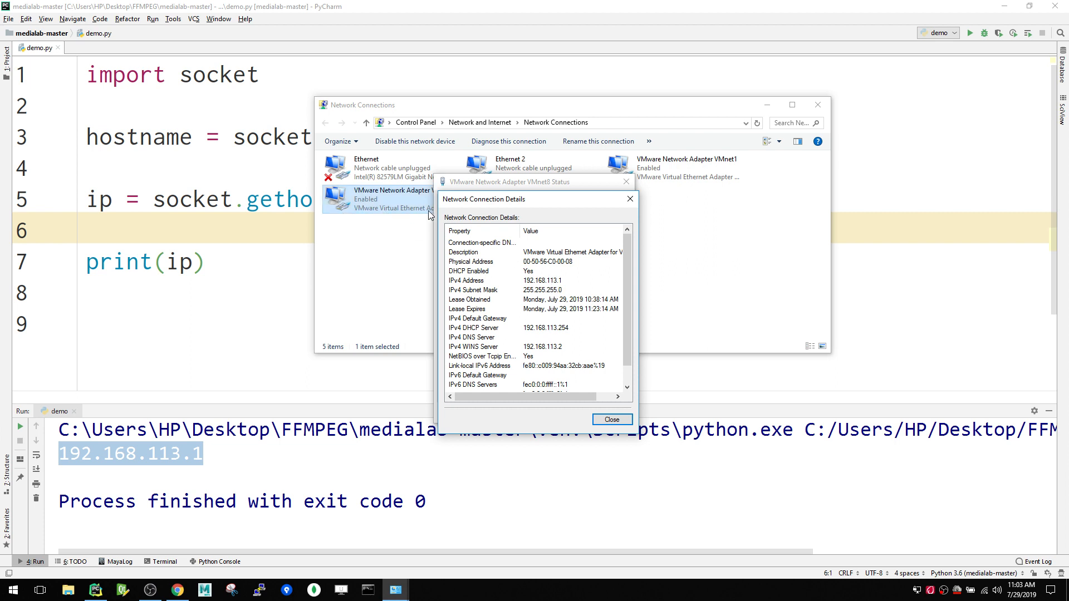
left_click(630, 199)
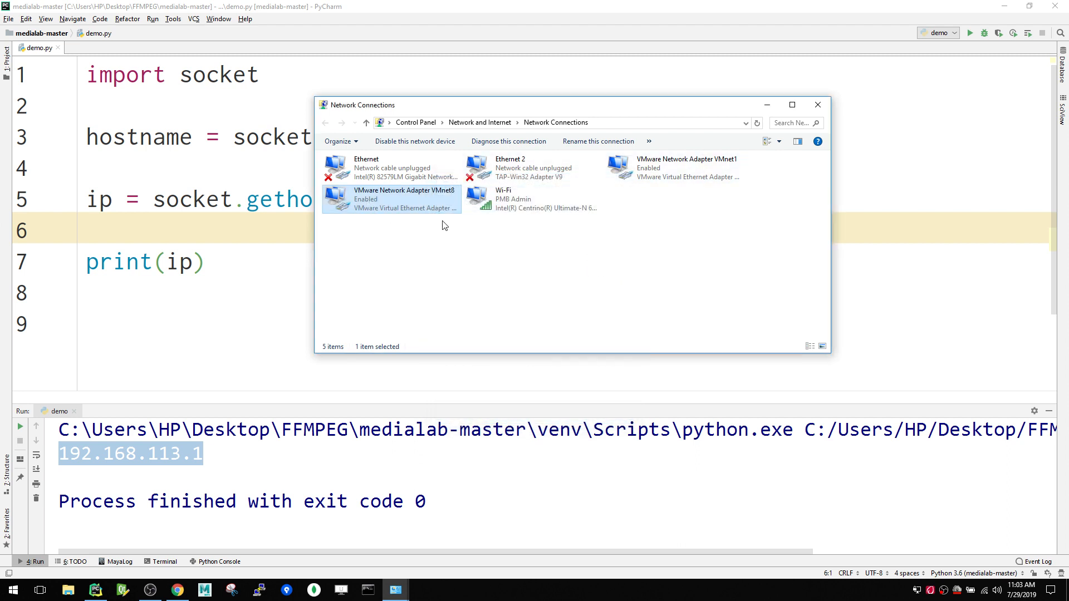
Select the VMnet1 and Wi-Fi adapters, then return to demo.py.
left_click(532, 199)
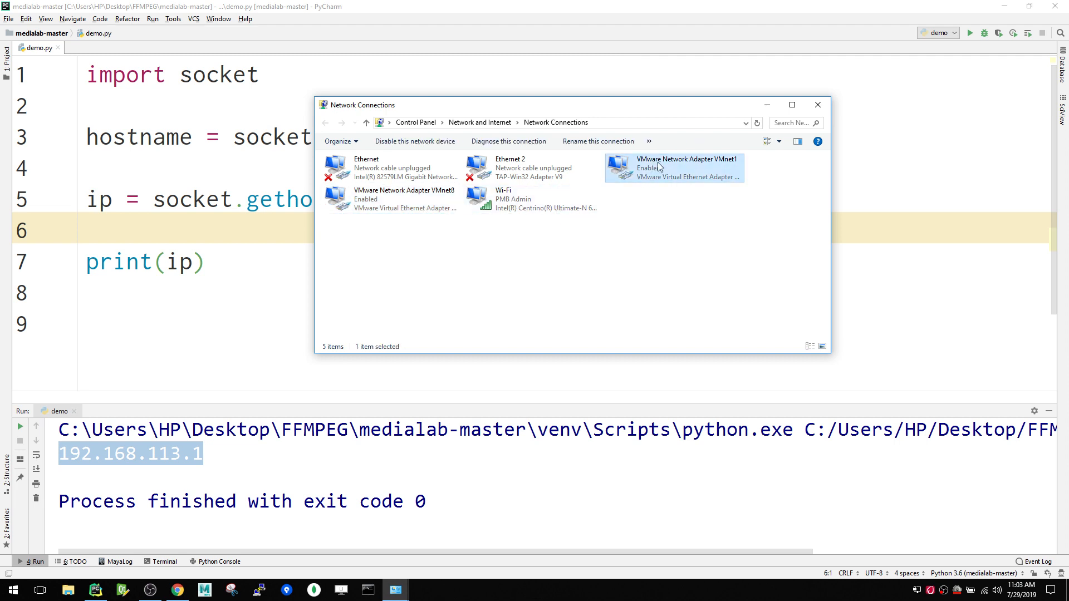
left_click(516, 205)
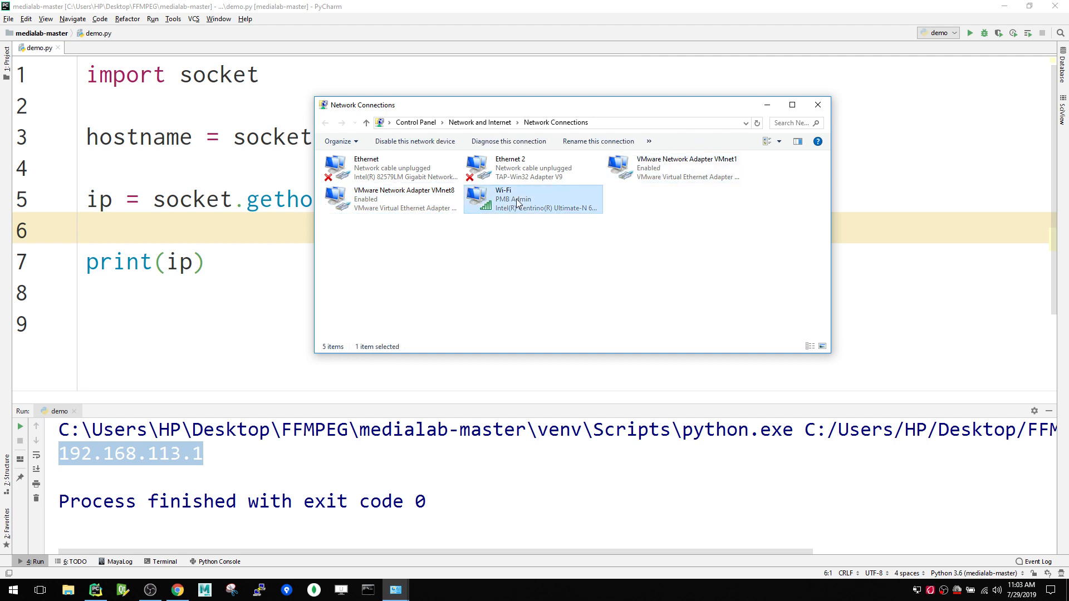
left_click(817, 104)
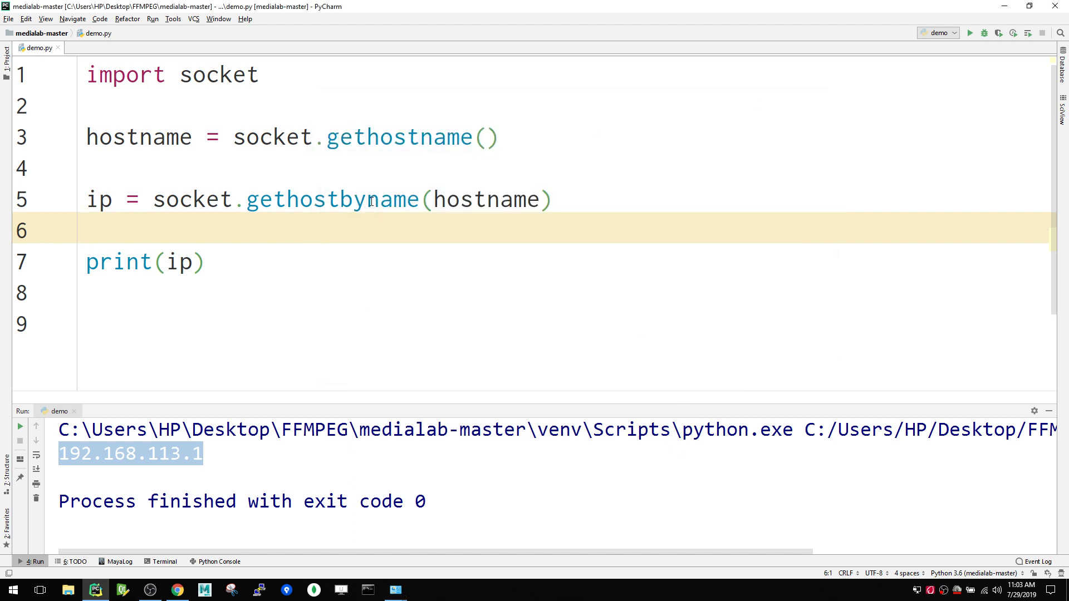
Change gethostbyname on line 5 to gethostbyname_ex.
double_click(331, 199)
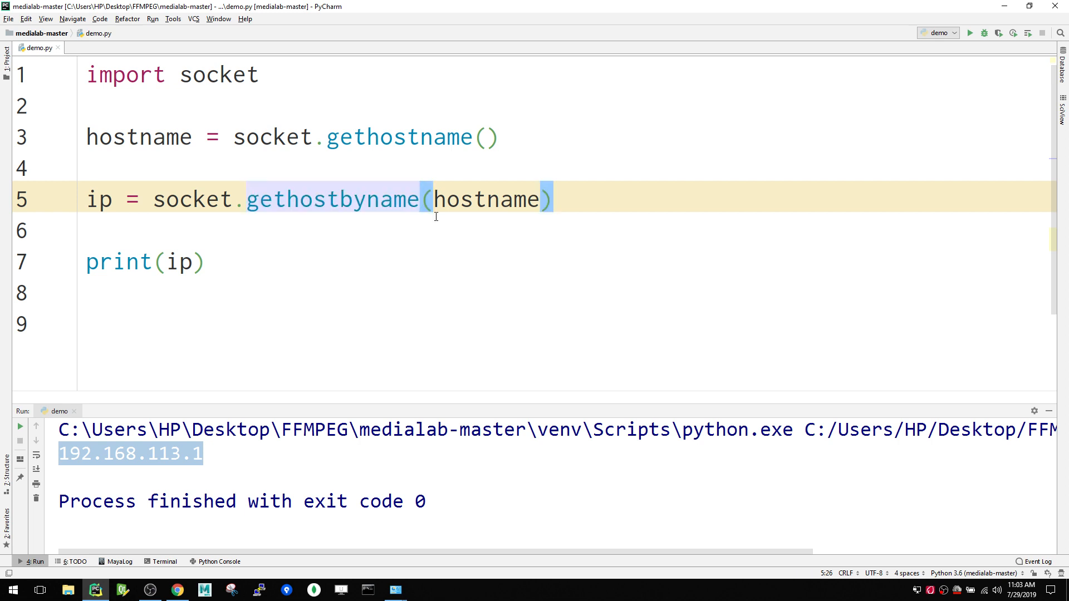
type("_ex")
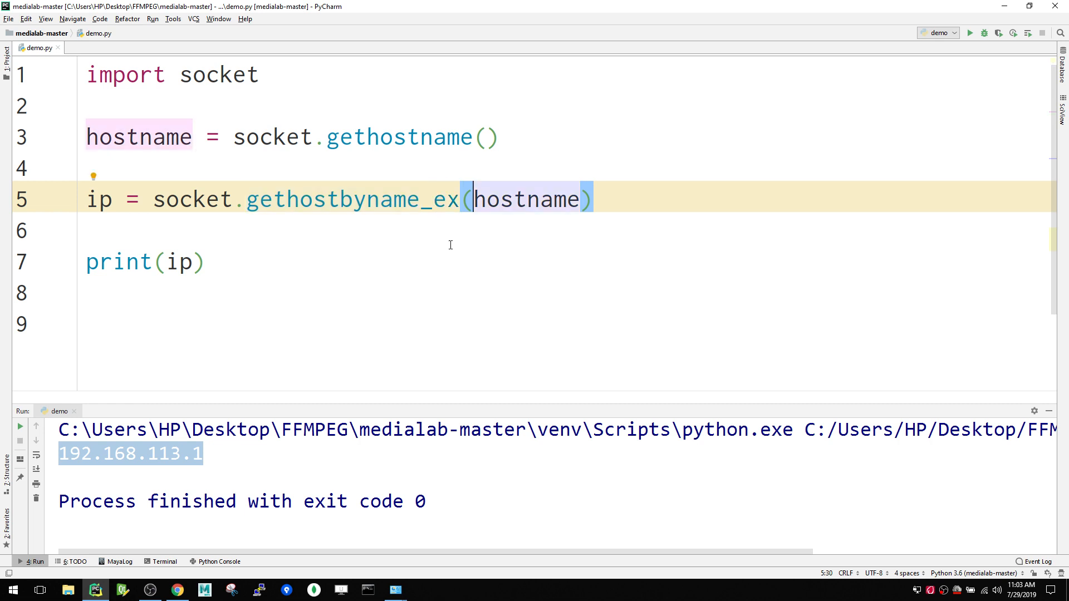
double_click(353, 199)
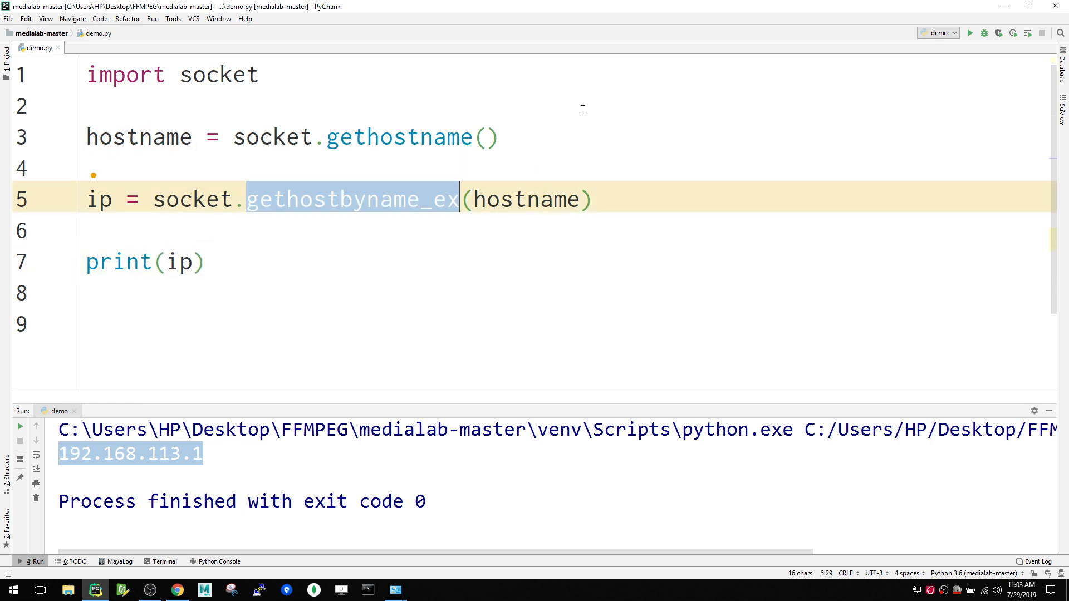
left_click(89, 106)
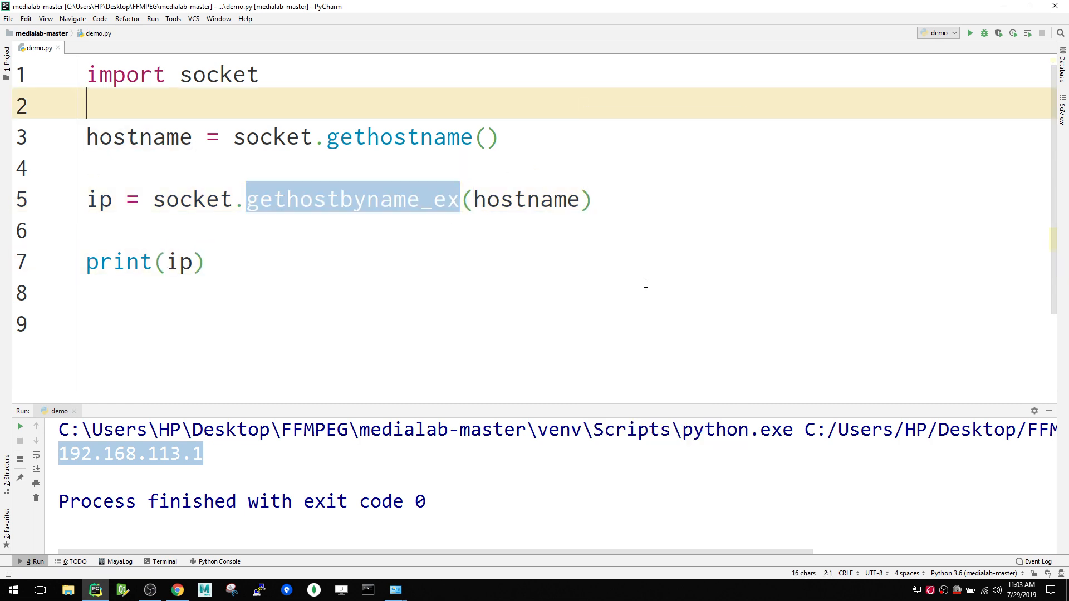
Run demo.py and highlight the three printed IP addresses in the output.
left_click(972, 32)
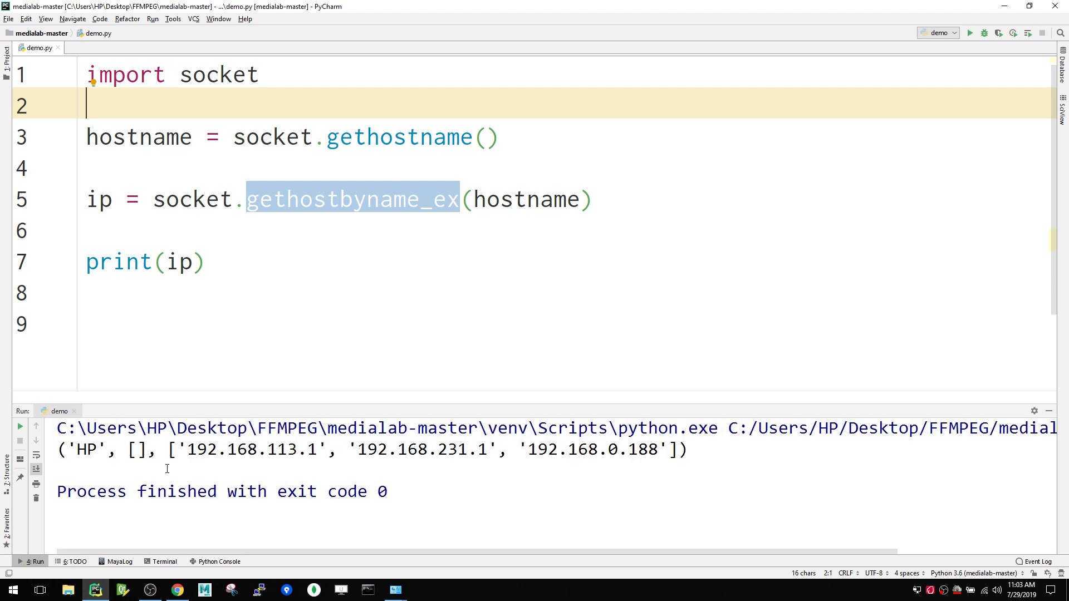
left_click_drag(548, 450, 675, 449)
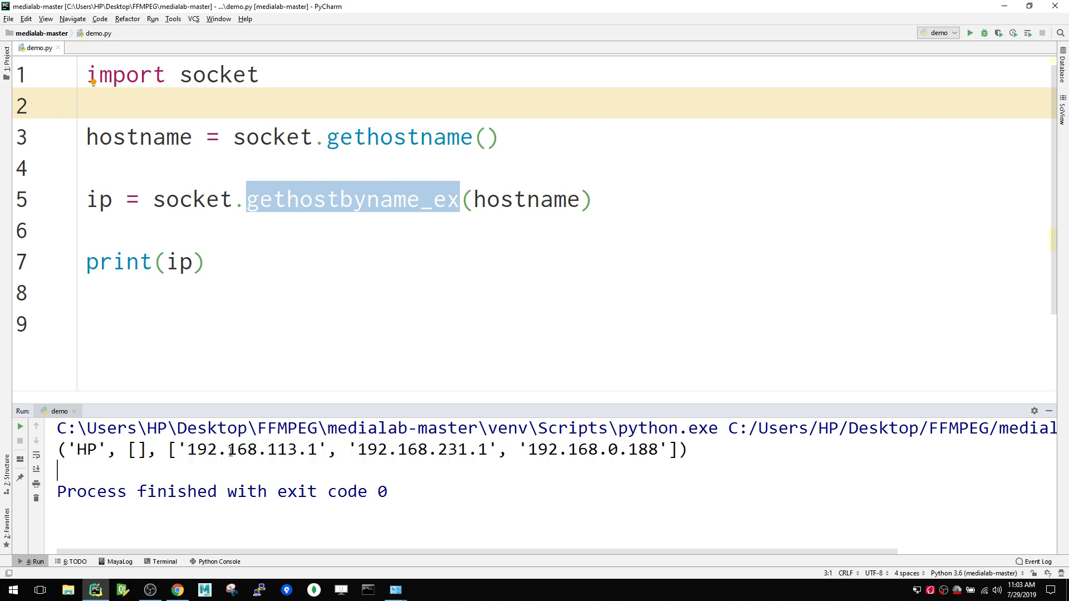
mouse_move(248, 262)
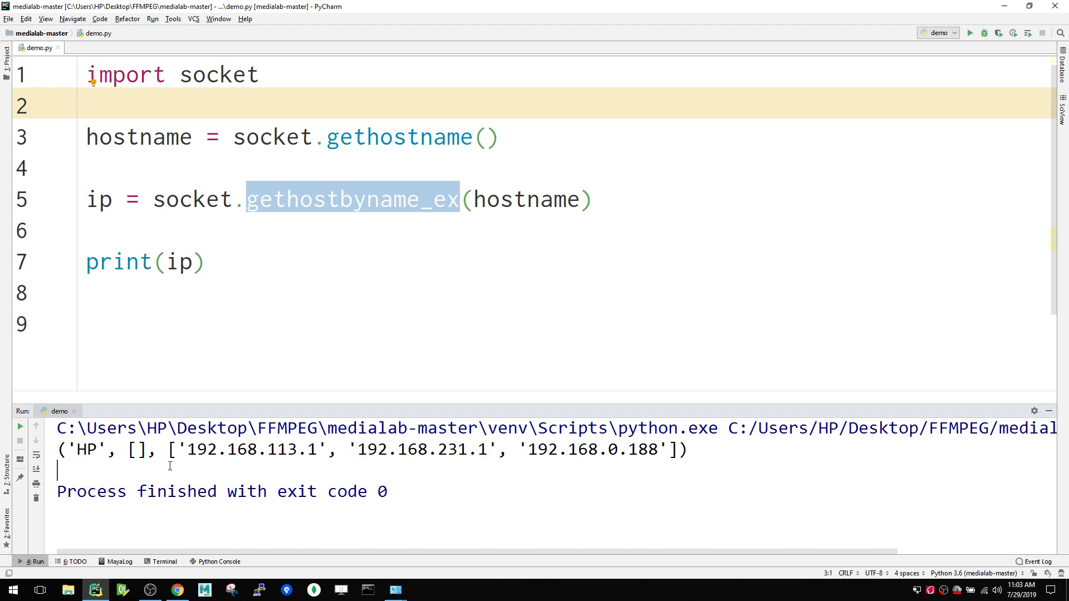
left_click_drag(167, 449, 528, 450)
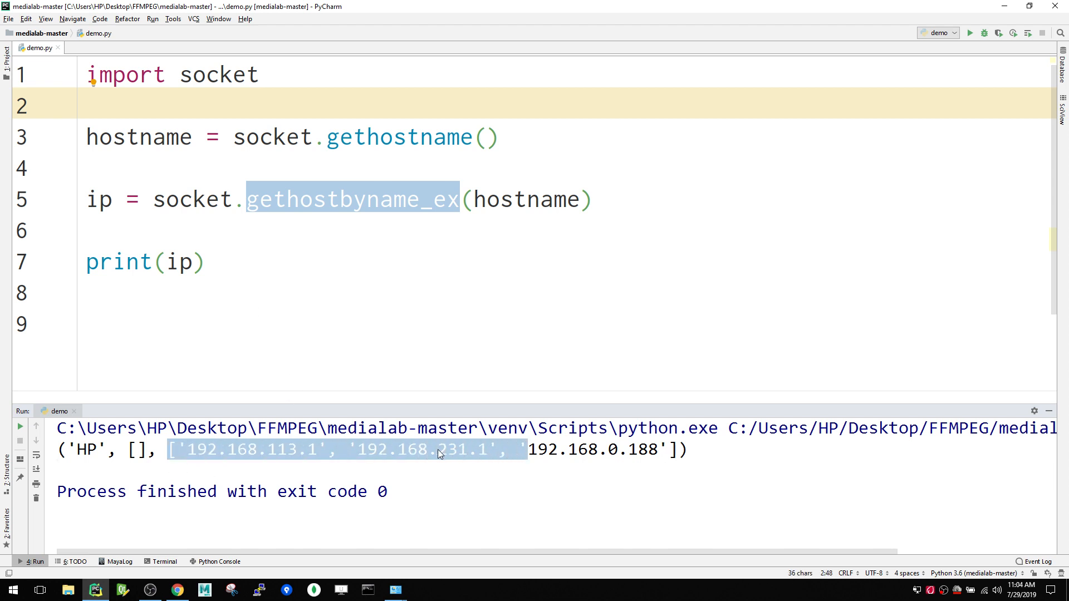
double_click(452, 449)
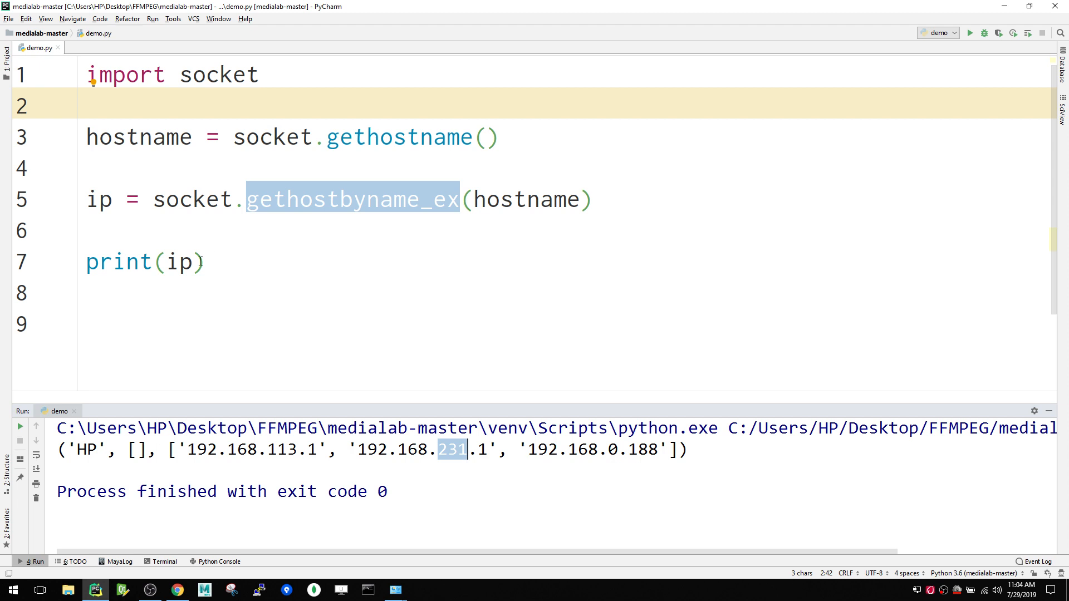
Add an index to print(ip) so it prints ip[2].
type("[]")
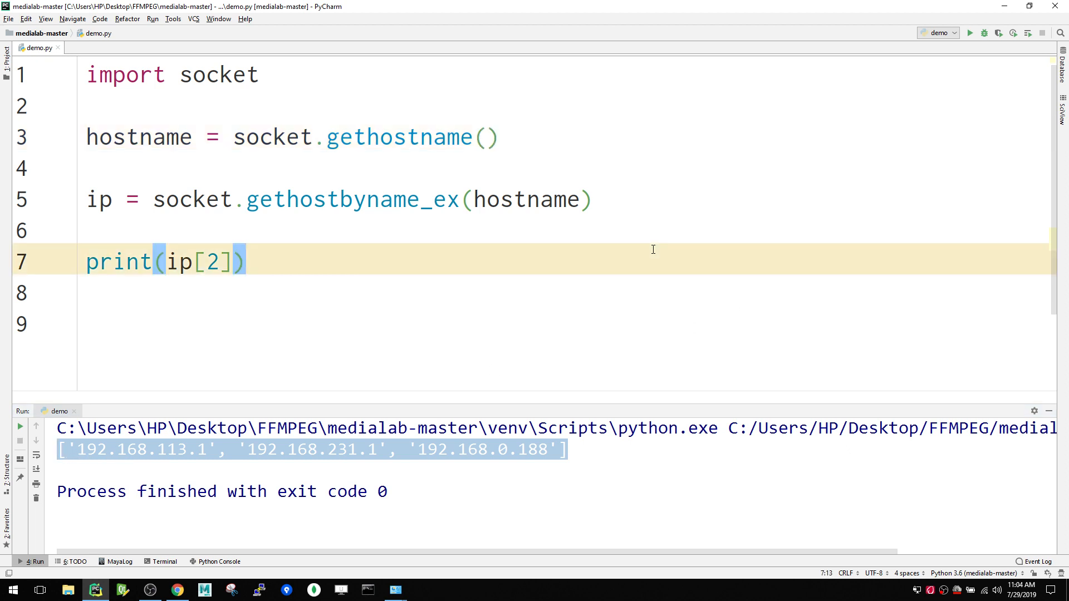
mouse_move(491, 122)
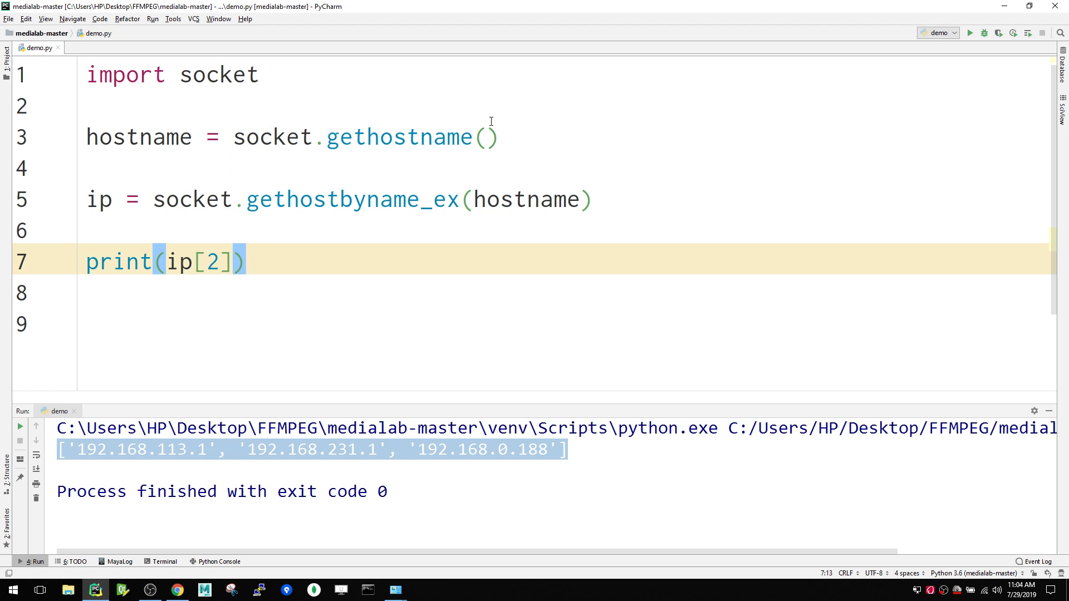
mouse_move(817, 185)
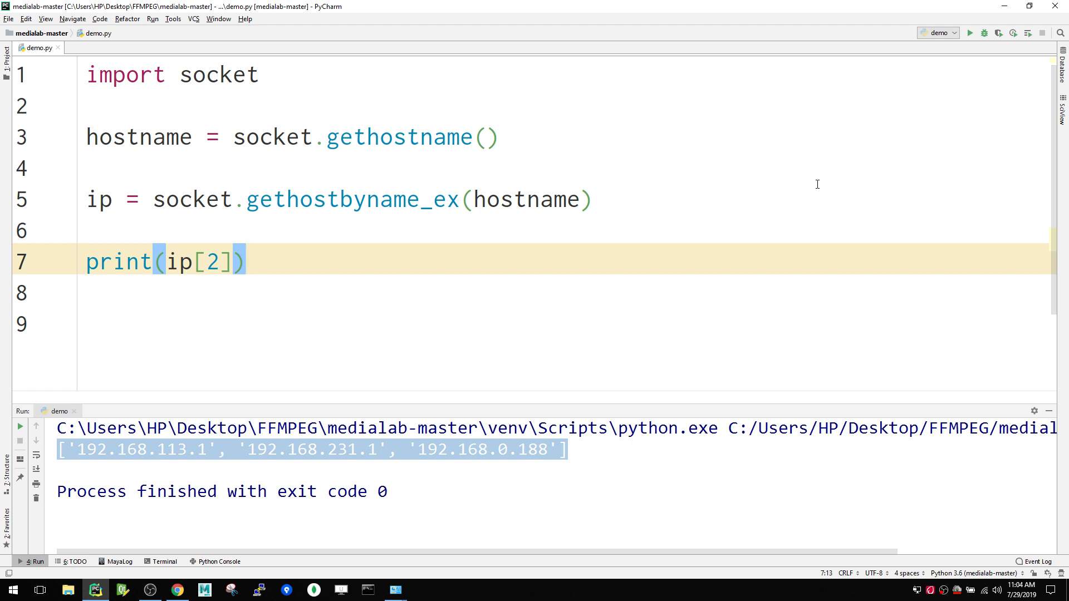
mouse_move(892, 224)
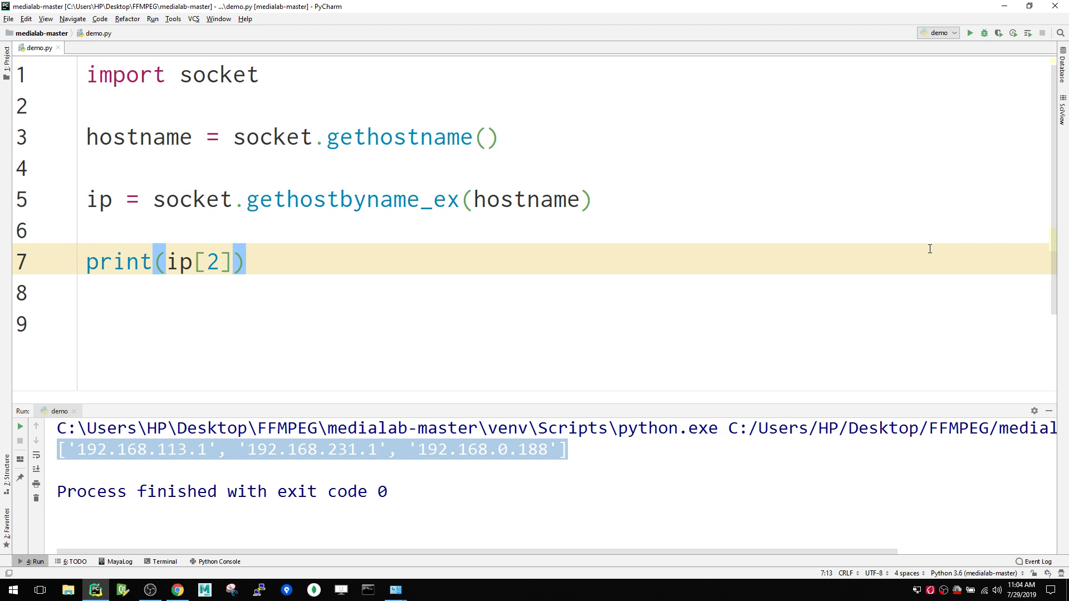
mouse_move(976, 404)
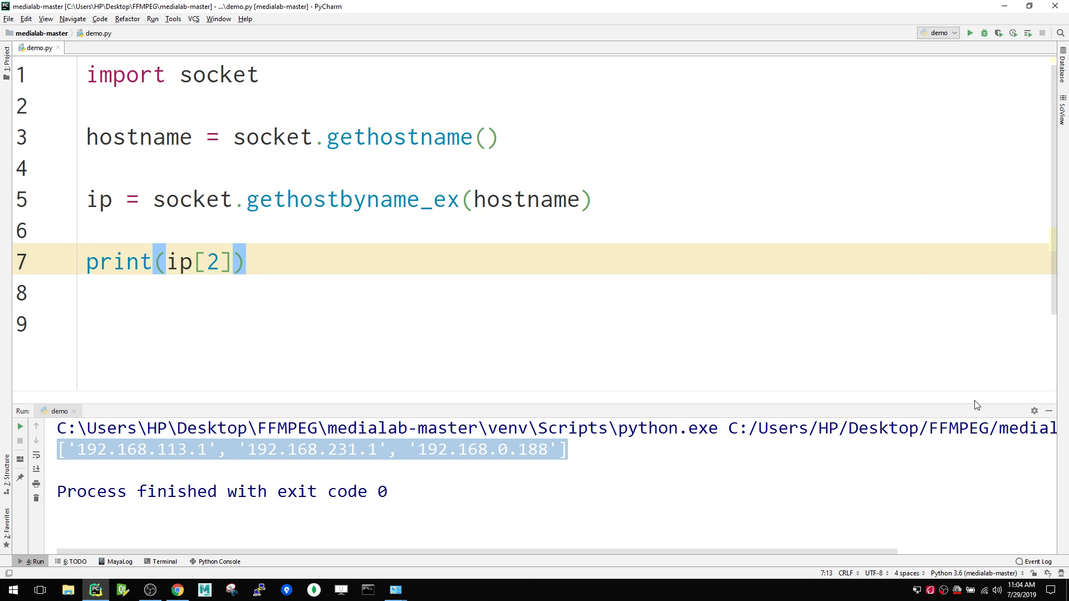